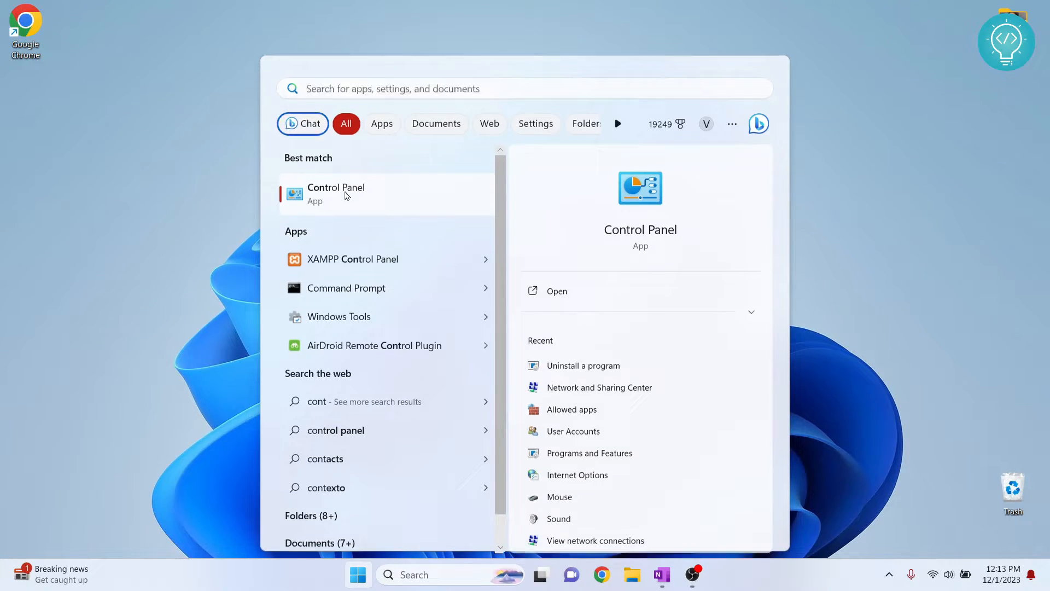
# Open Control Panel and switch View by to Category, then back to Large icons.
pyautogui.click(336, 194)
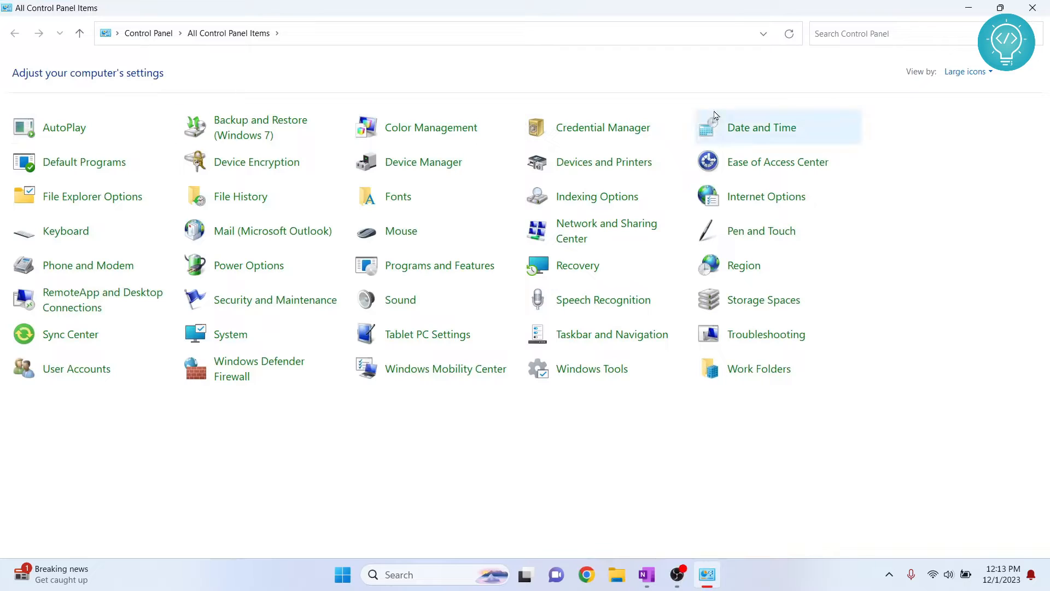
pyautogui.click(966, 71)
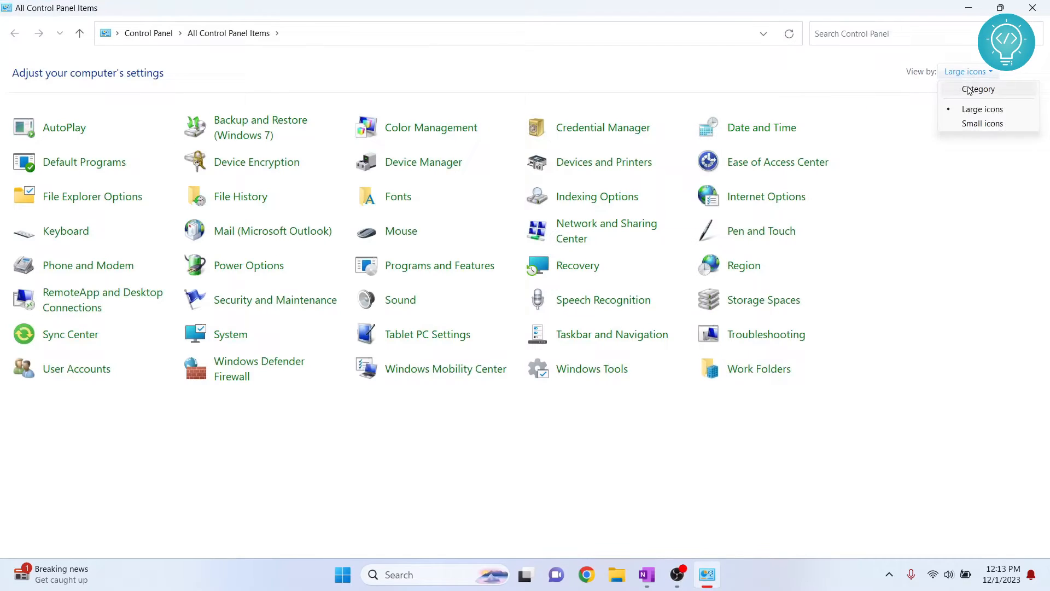
pyautogui.click(978, 89)
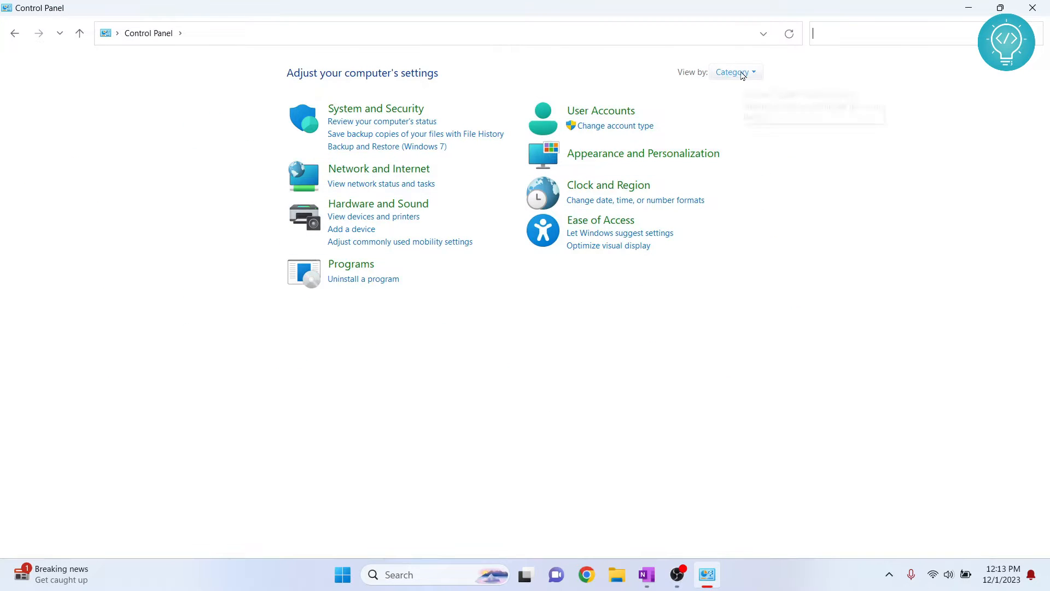
pyautogui.click(730, 72)
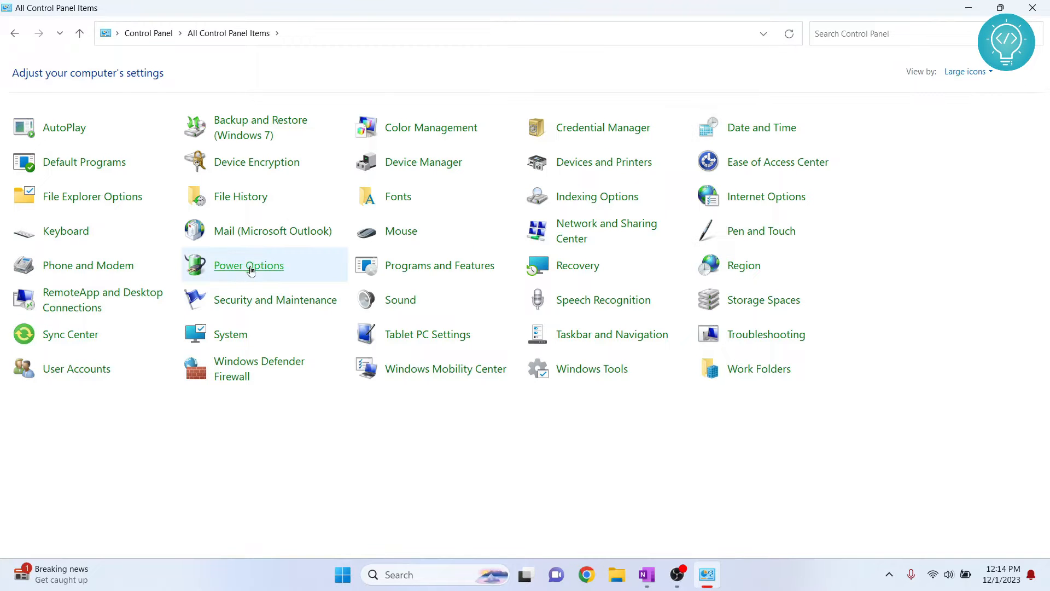
# Go from Power Options to the Balanced plan's advanced power settings.
pyautogui.click(248, 265)
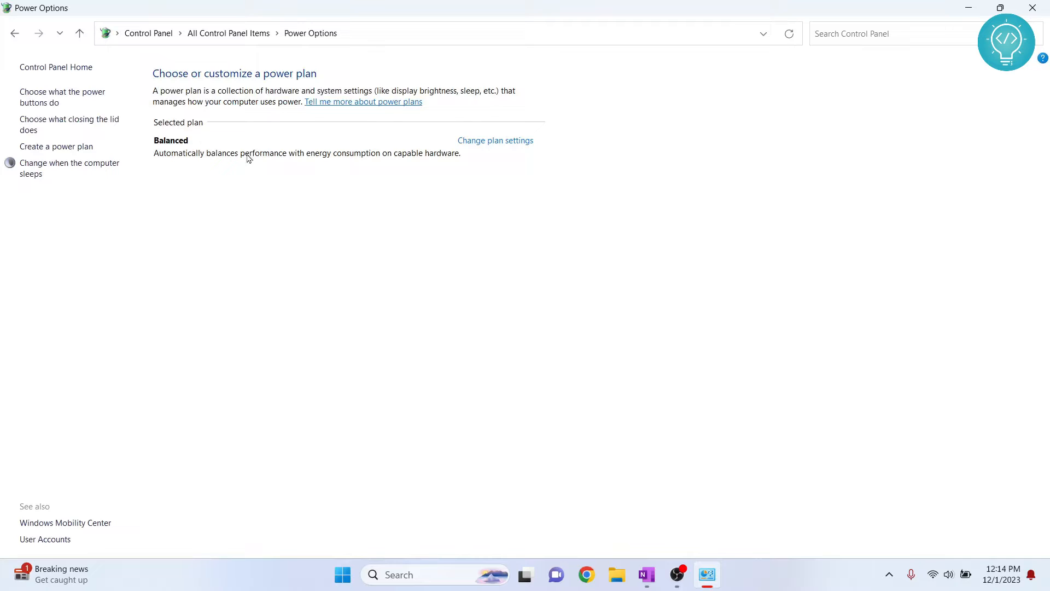
pyautogui.click(495, 140)
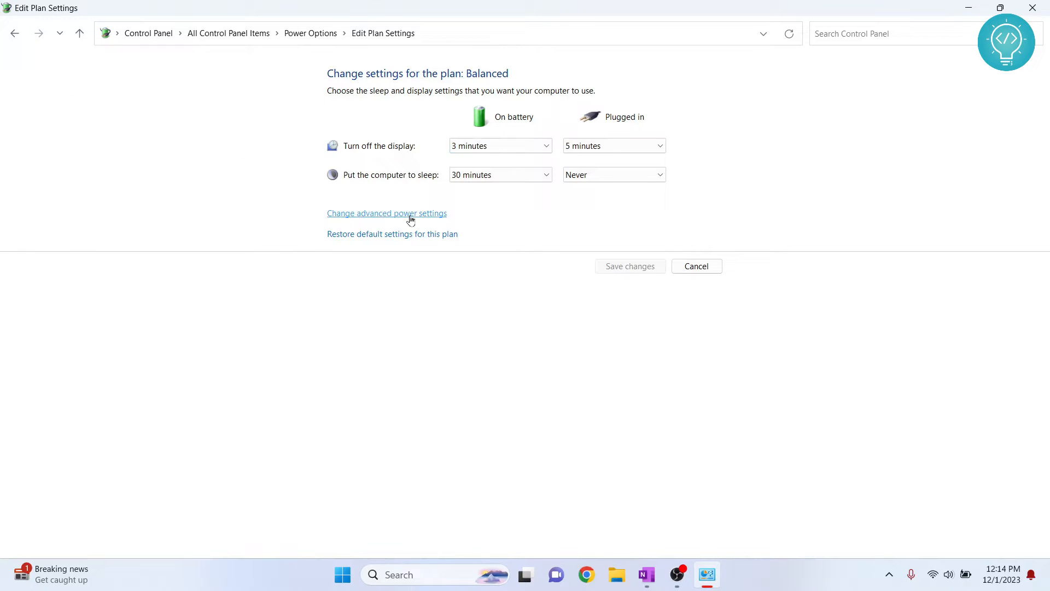
pyautogui.click(387, 213)
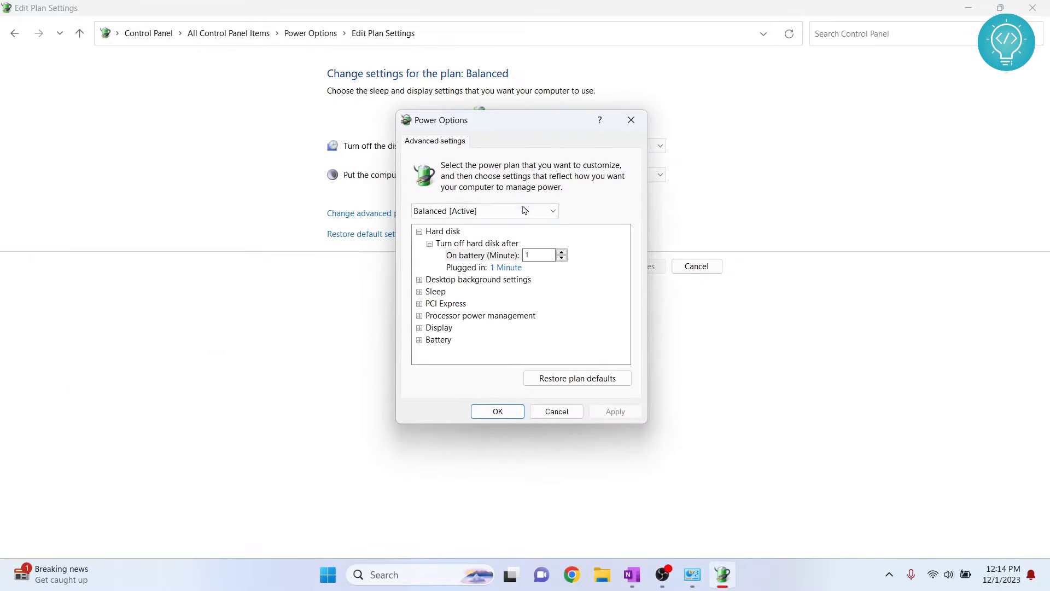
# Set the Balanced plan's on-battery Maximum processor state to 100%.
pyautogui.click(483, 210)
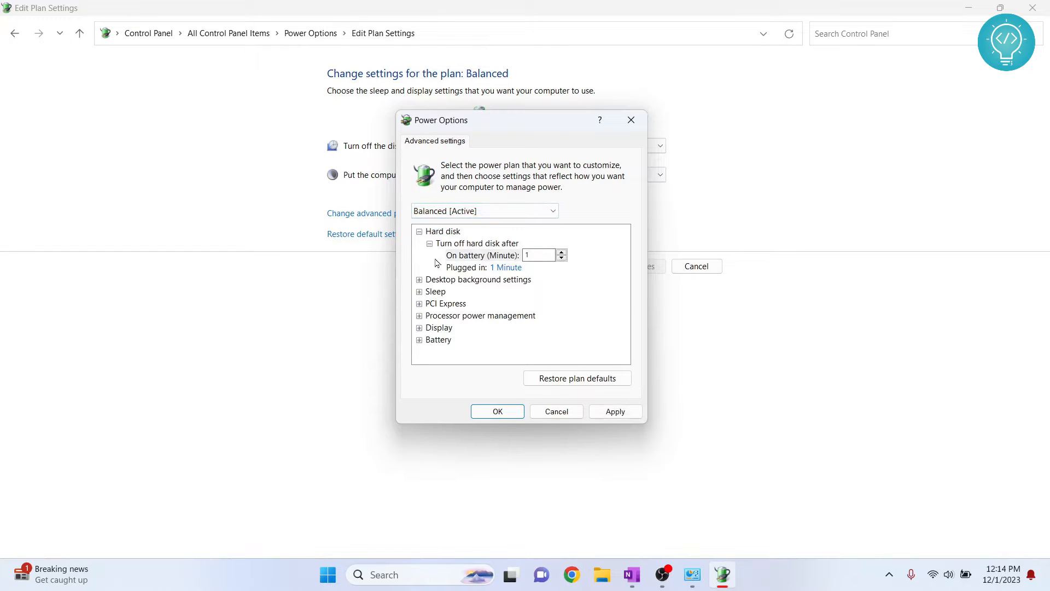
pyautogui.click(479, 315)
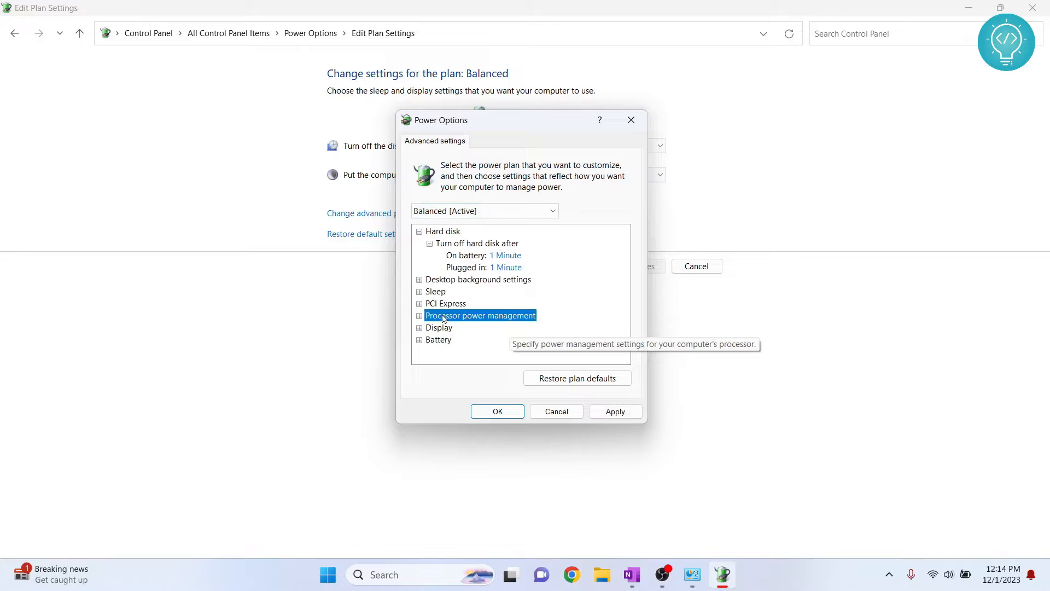
pyautogui.click(418, 303)
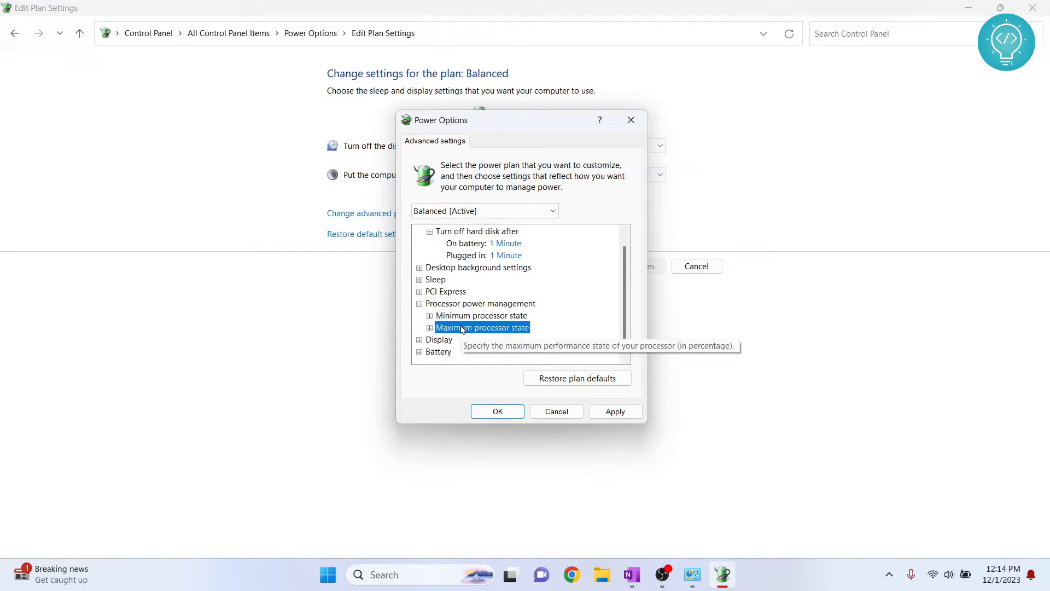
pyautogui.click(429, 327)
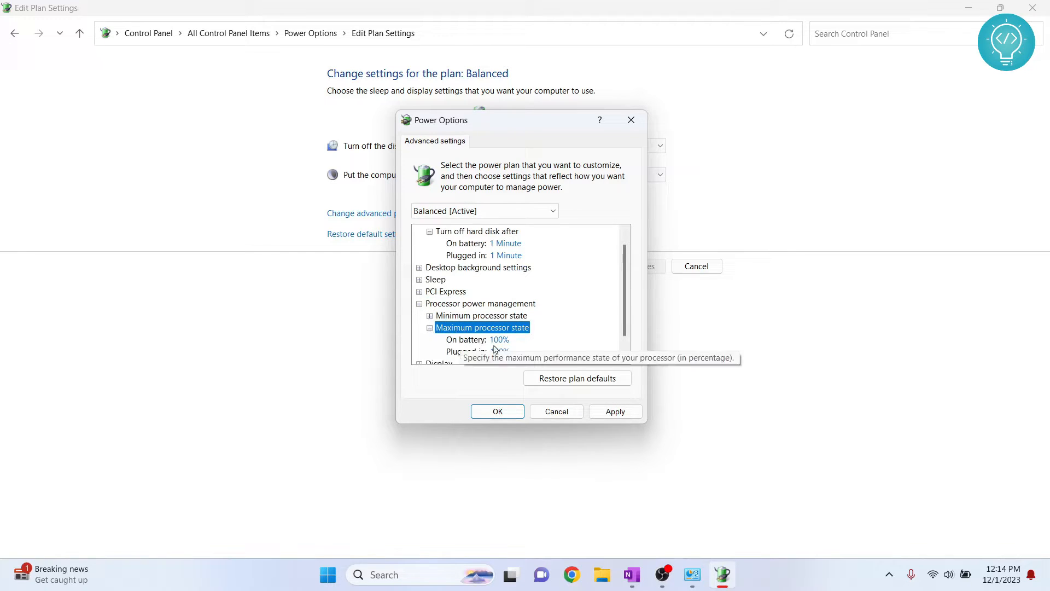
pyautogui.click(498, 340)
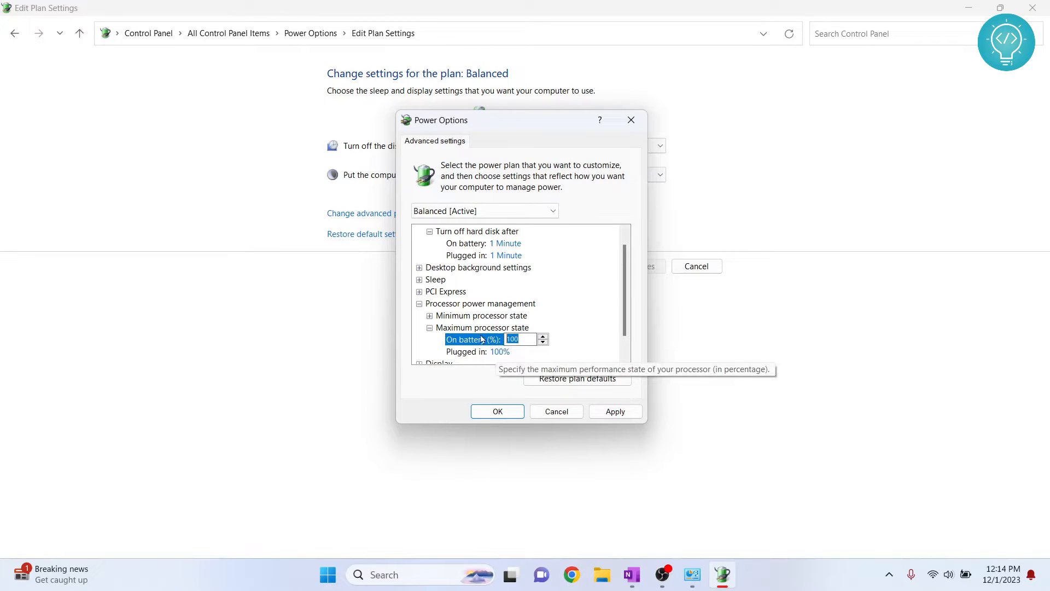
pyautogui.click(614, 411)
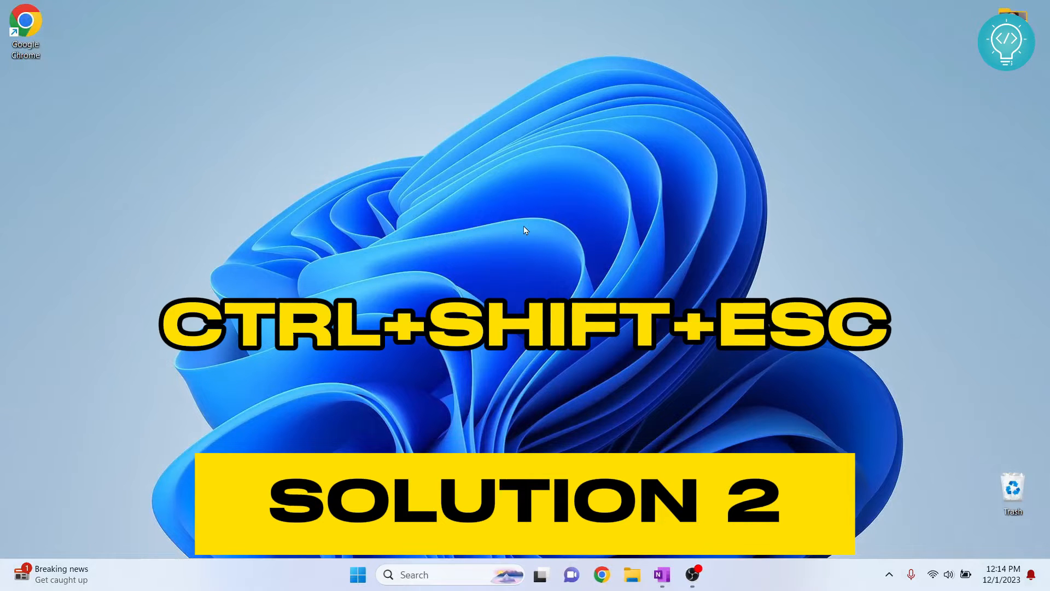
# Launch Task Manager with Ctrl+Shift+Esc and maximize its window.
pyautogui.press('ctrl+shift+esc')
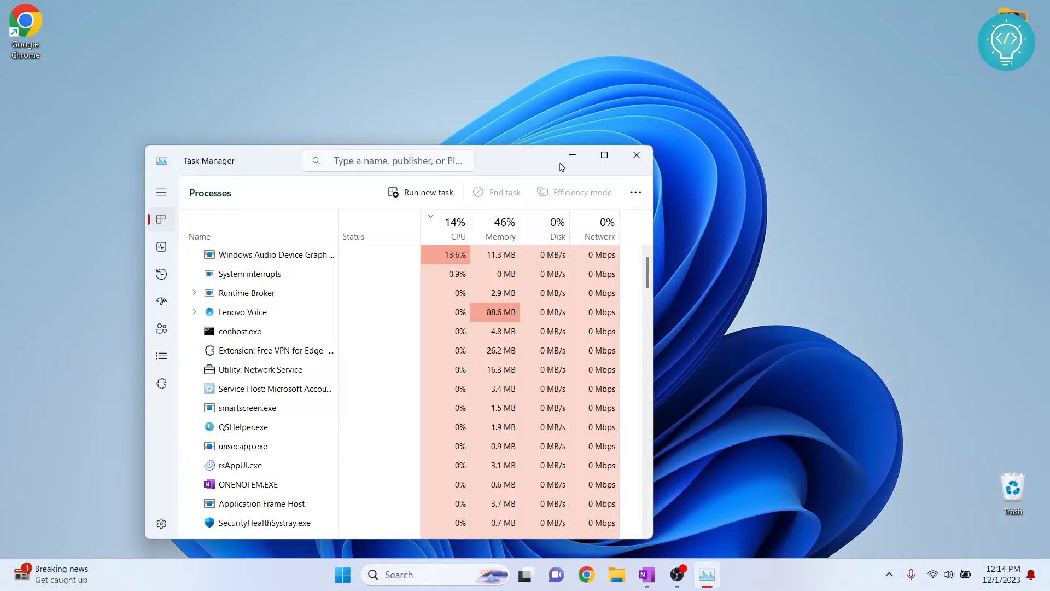
pyautogui.click(602, 155)
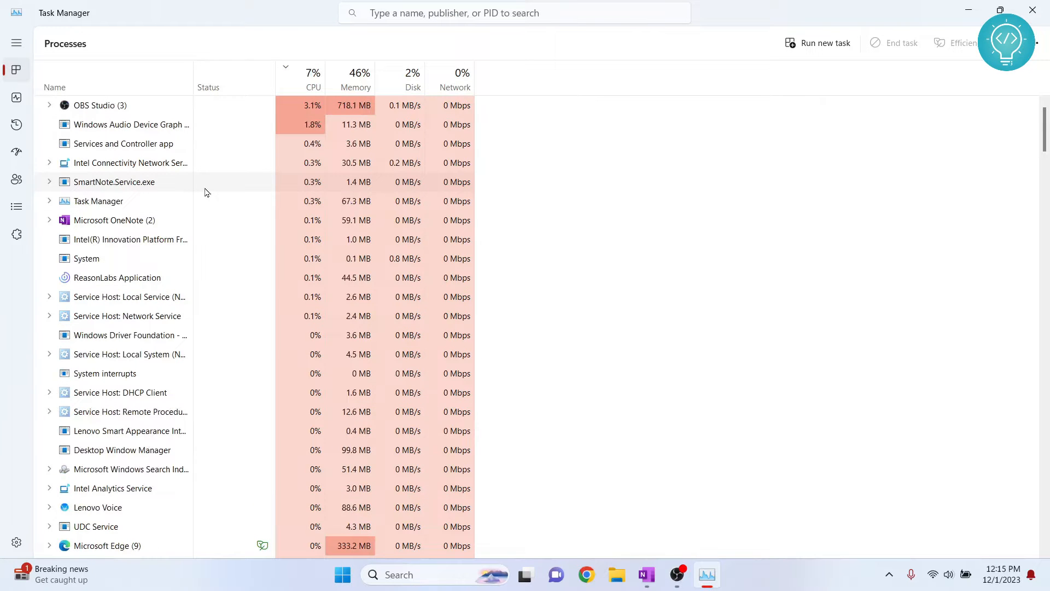
# Sort startup apps by status and disable Earnapp and QSHelper.exe.
pyautogui.click(16, 151)
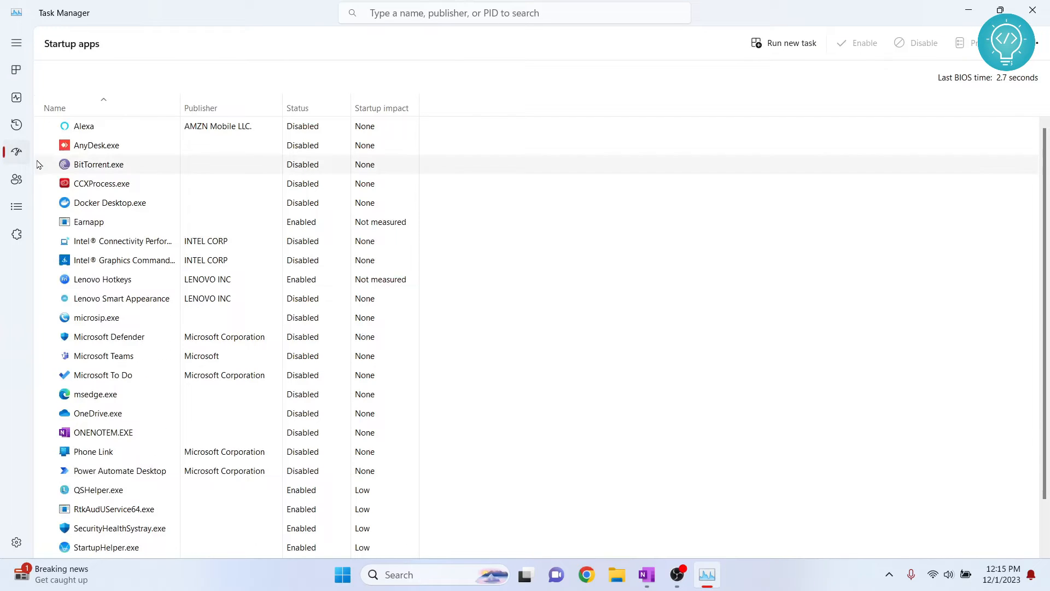
pyautogui.moveTo(15, 151)
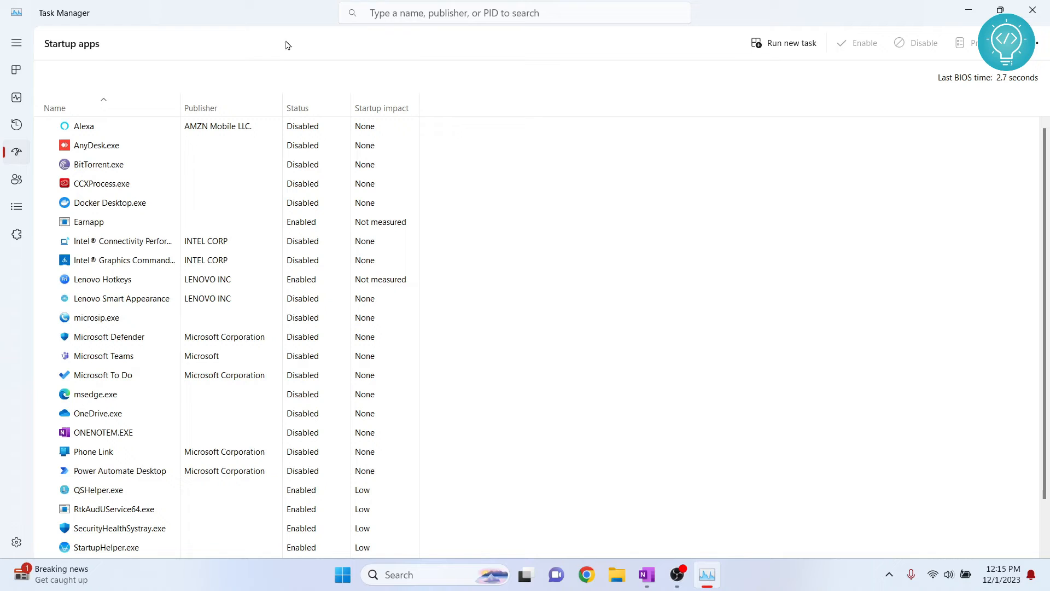
pyautogui.moveTo(93, 459)
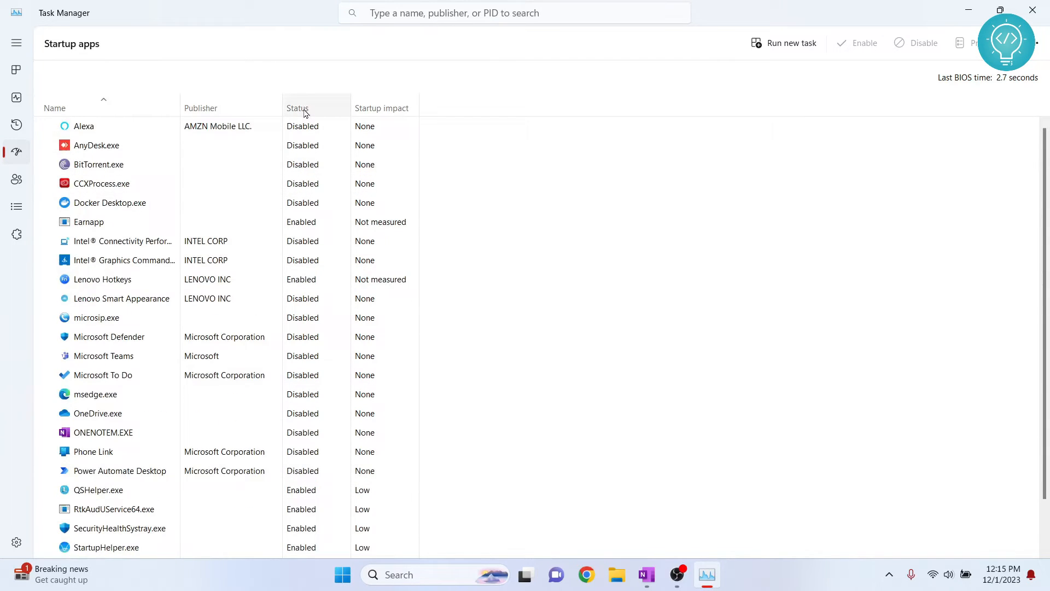
pyautogui.click(298, 108)
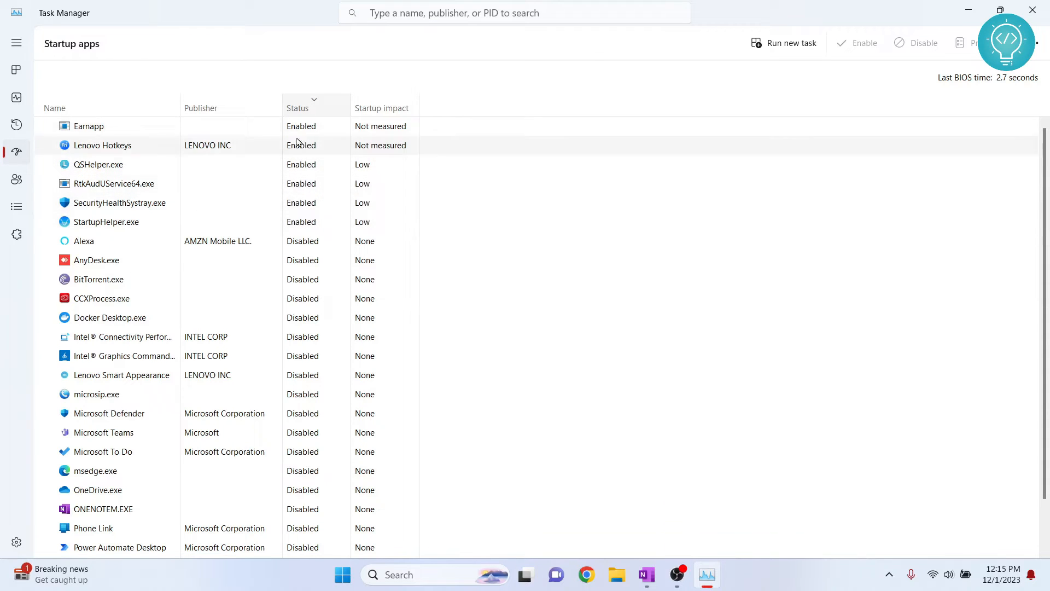
pyautogui.moveTo(152, 221)
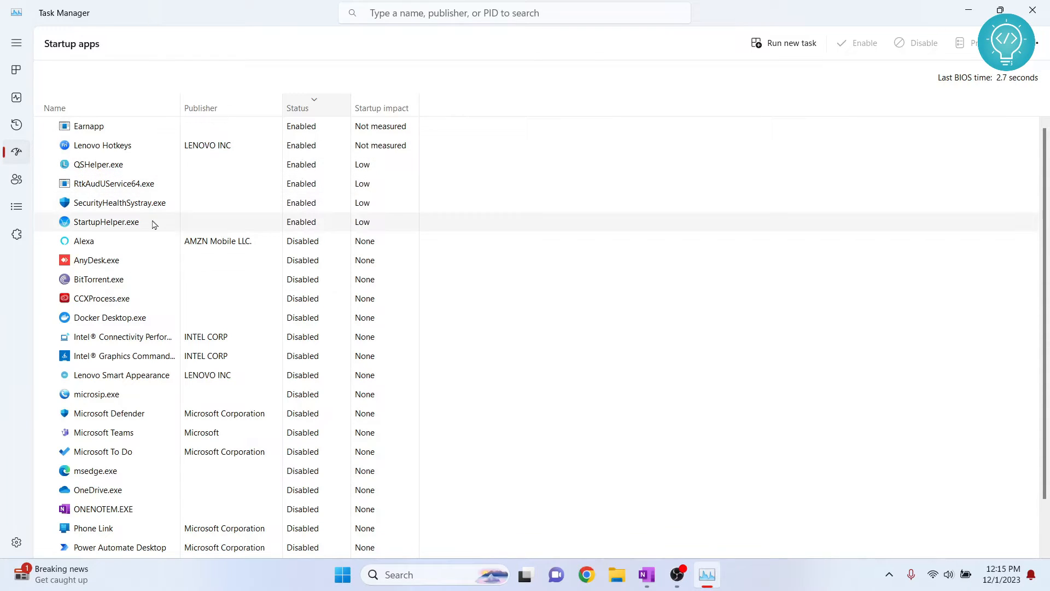
pyautogui.moveTo(95, 200)
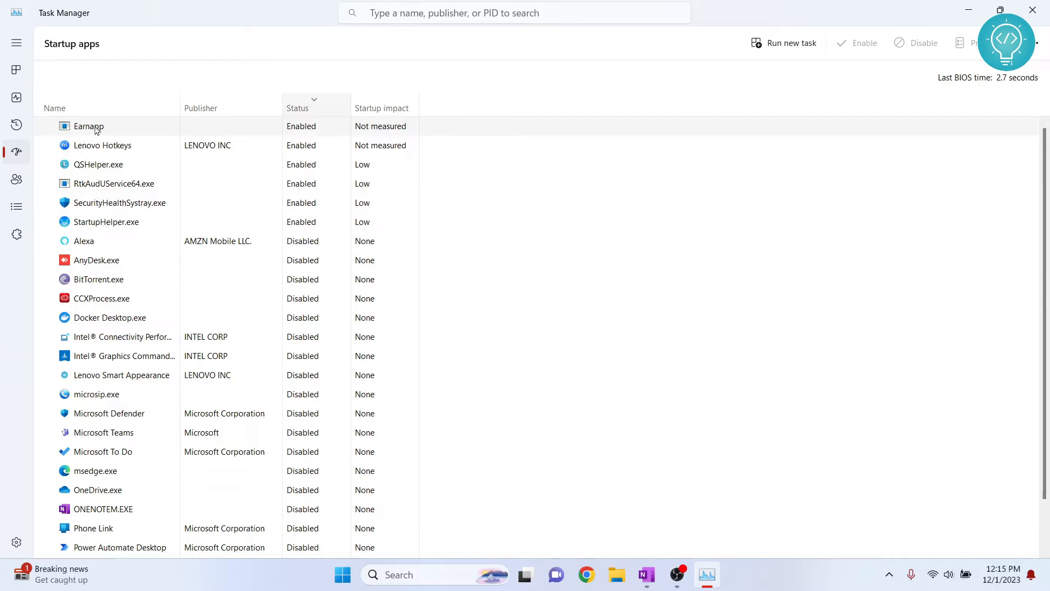
pyautogui.rightClick(89, 126)
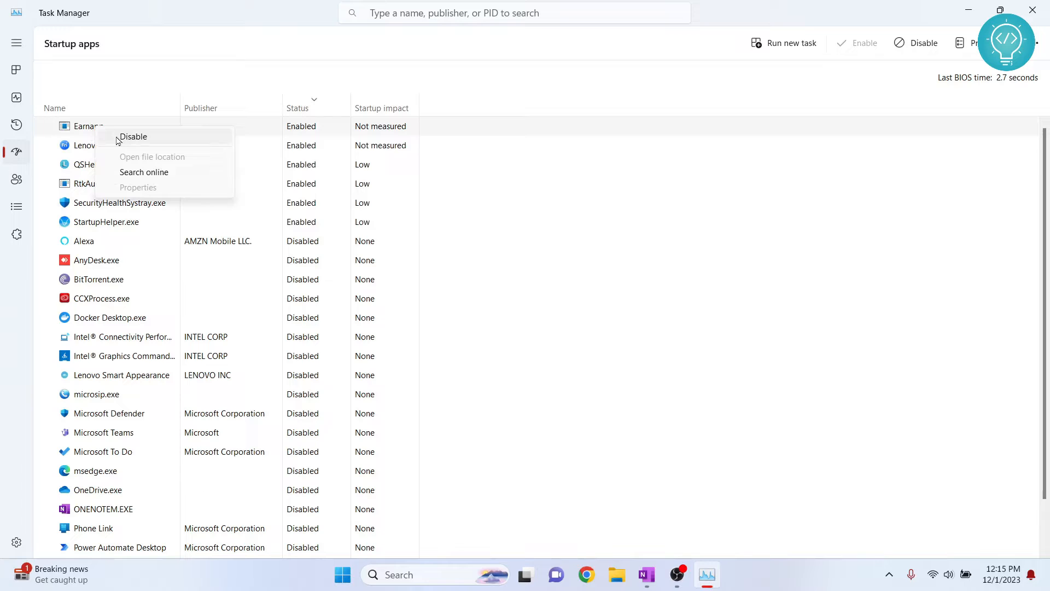
pyautogui.click(133, 136)
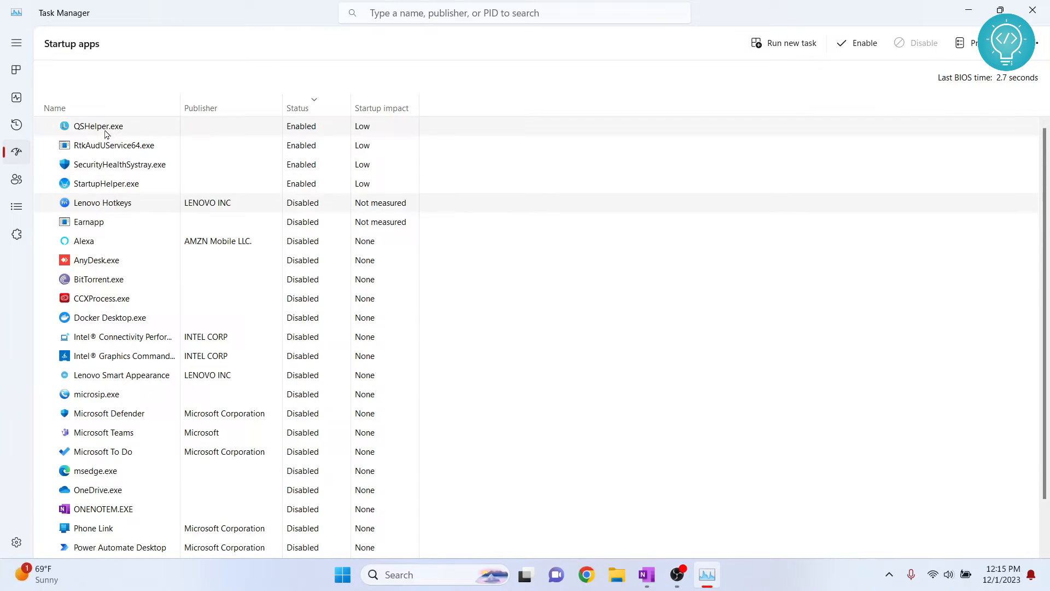
pyautogui.rightClick(98, 126)
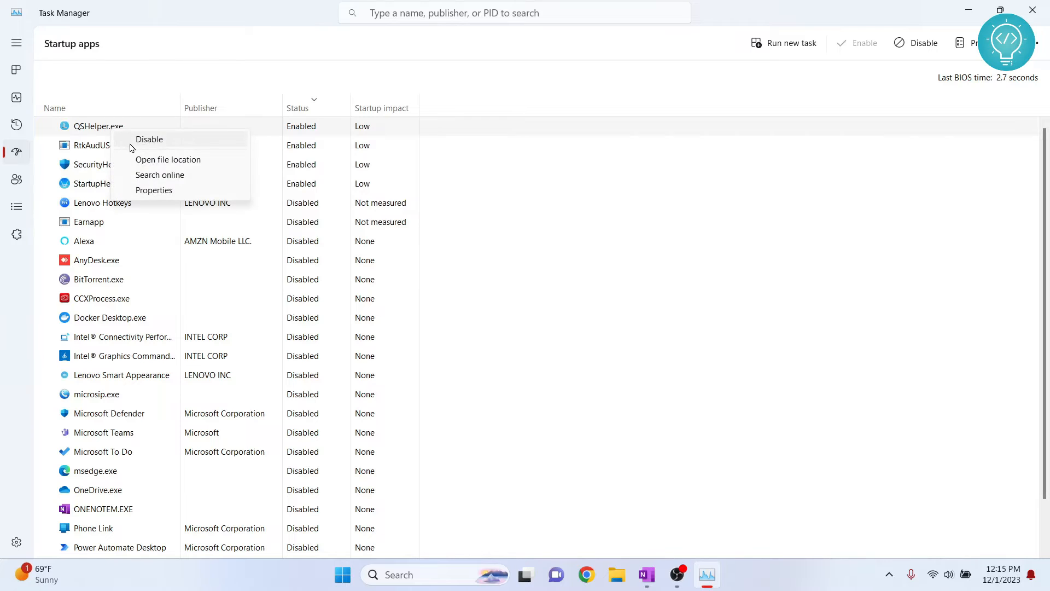
pyautogui.click(148, 138)
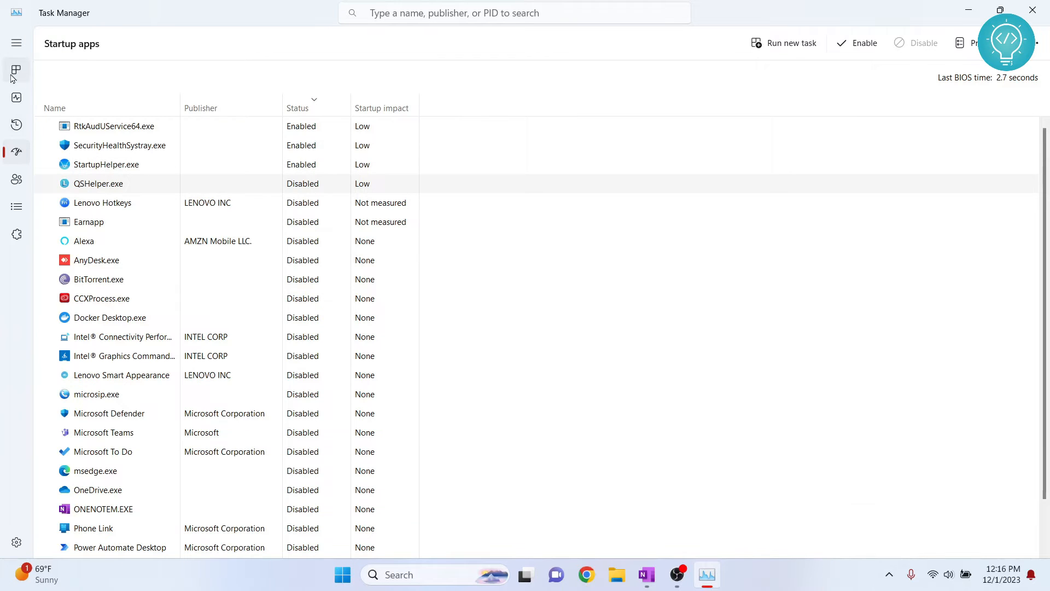
# Review processes sorted by CPU, inspect ReasonLabs Application, then close Task Manager.
pyautogui.click(16, 70)
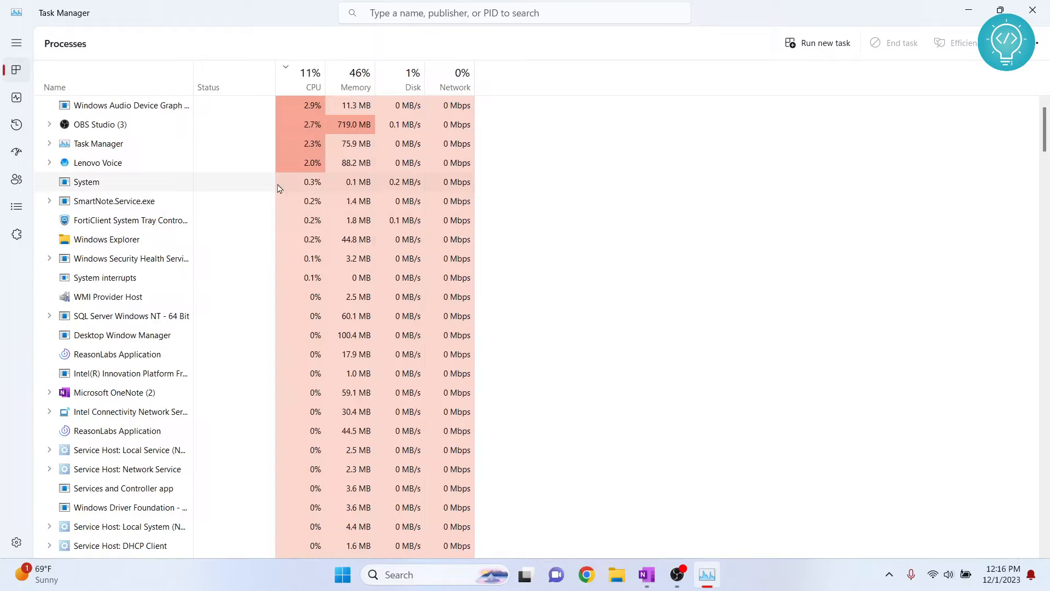
pyautogui.click(313, 79)
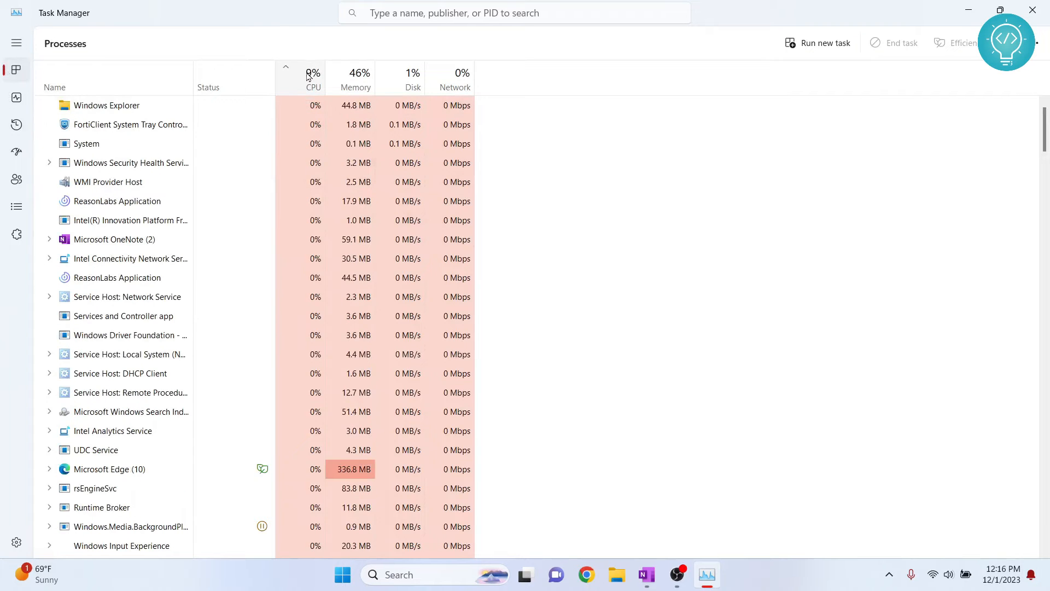
pyautogui.scroll(-3)
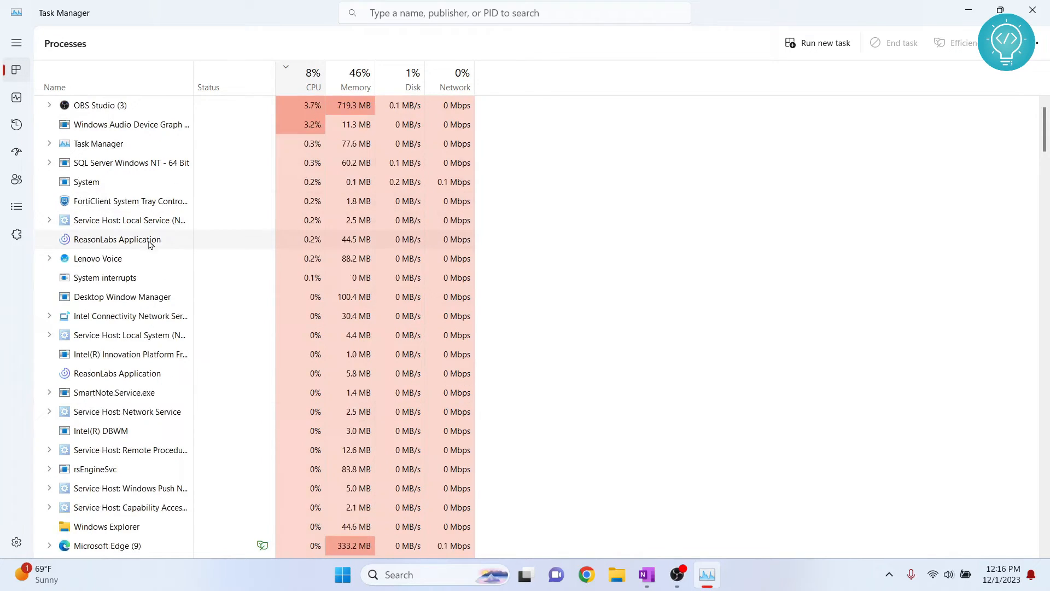
pyautogui.rightClick(130, 450)
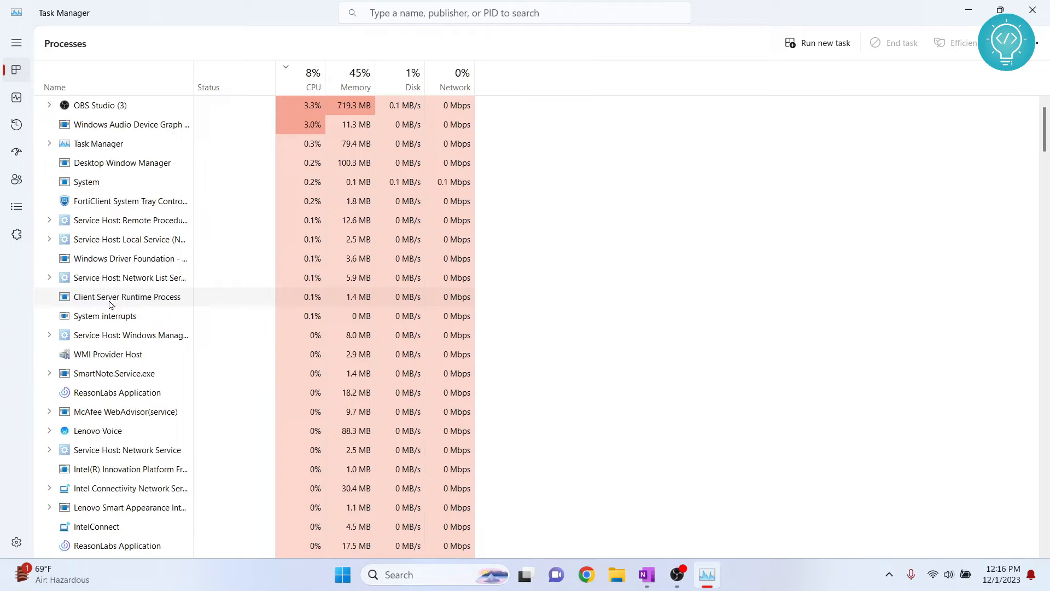
pyautogui.click(1032, 10)
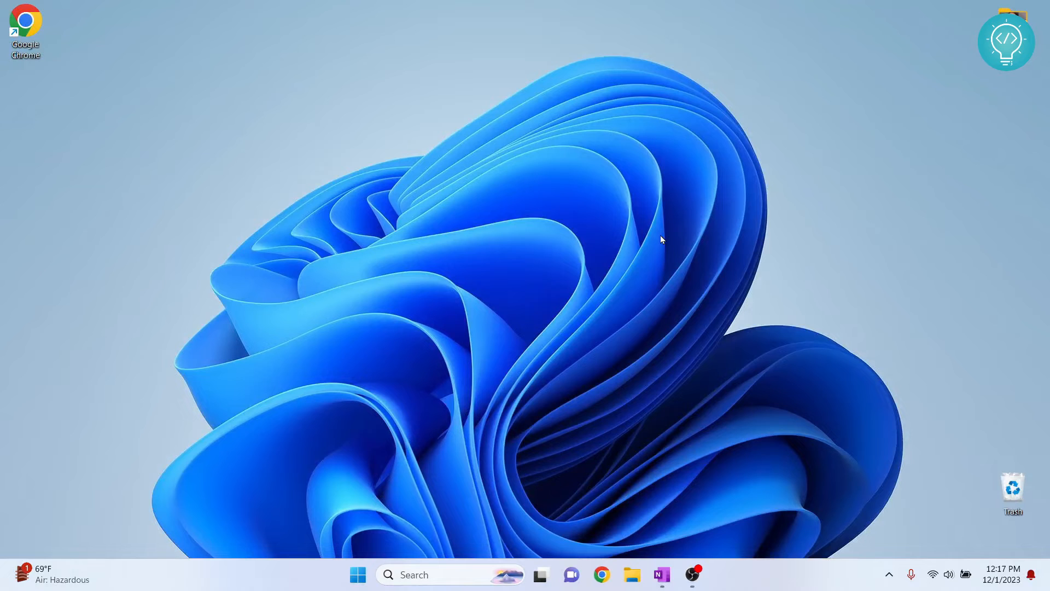
# Find Device Manager through Start search, open it, and maximize its window.
pyautogui.click(358, 574)
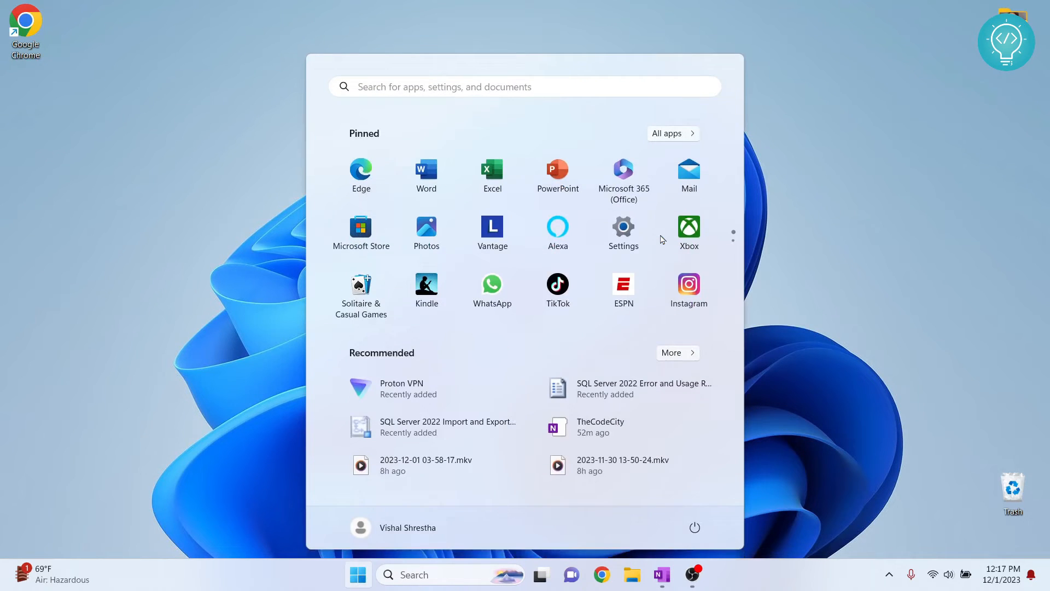
pyautogui.write('device manager')
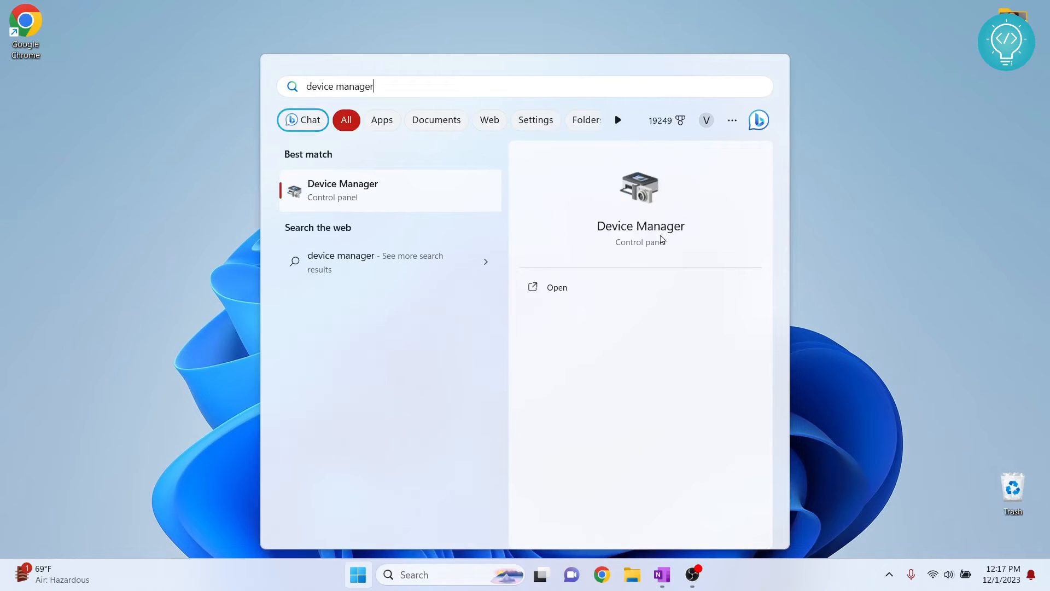
pyautogui.click(557, 286)
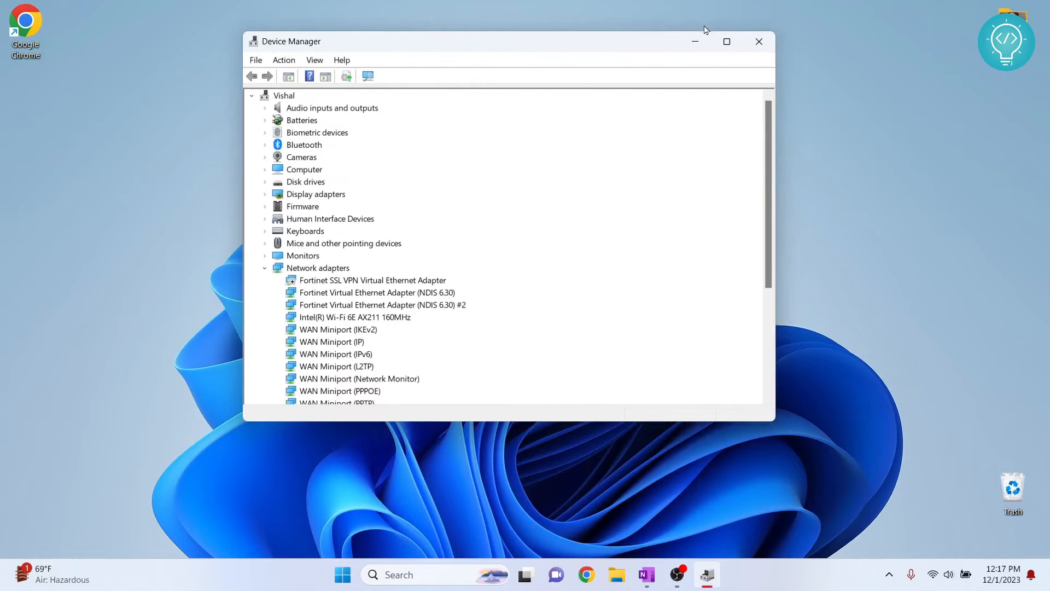
pyautogui.click(727, 42)
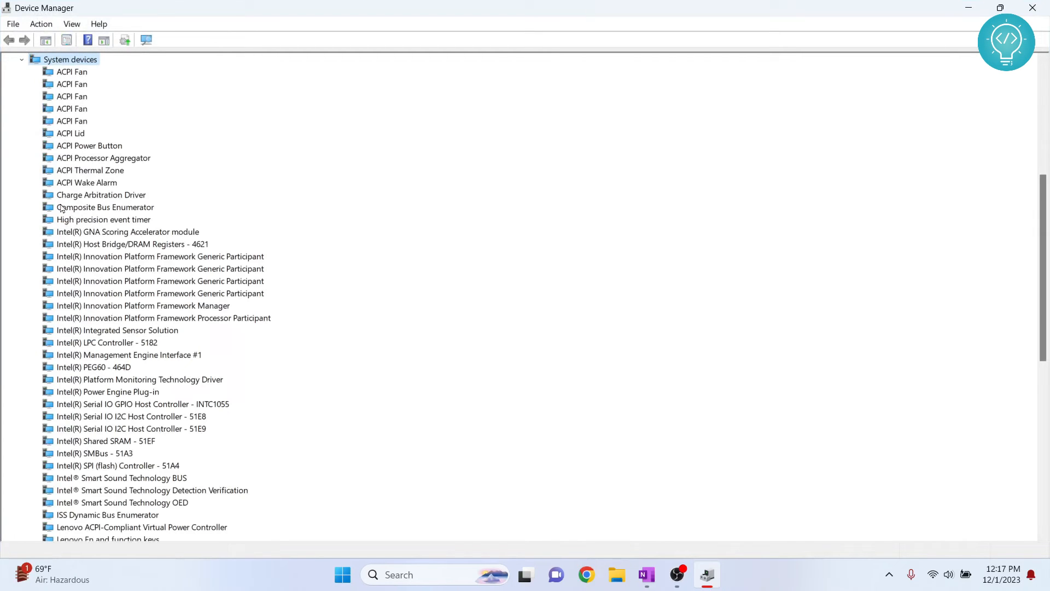
# Disable the High precision event timer device and close Device Manager.
pyautogui.click(103, 219)
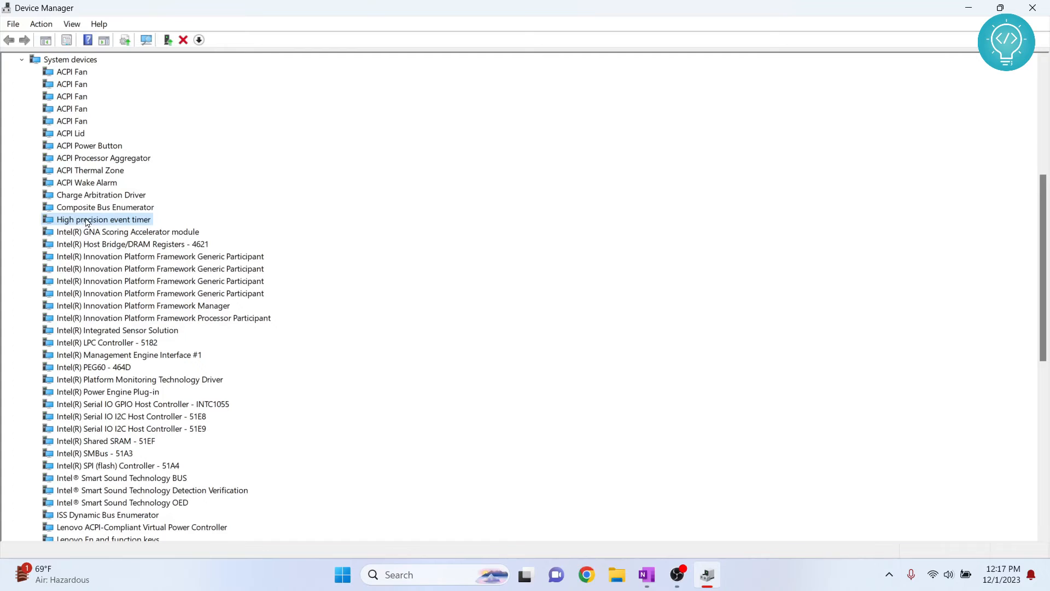
pyautogui.rightClick(103, 218)
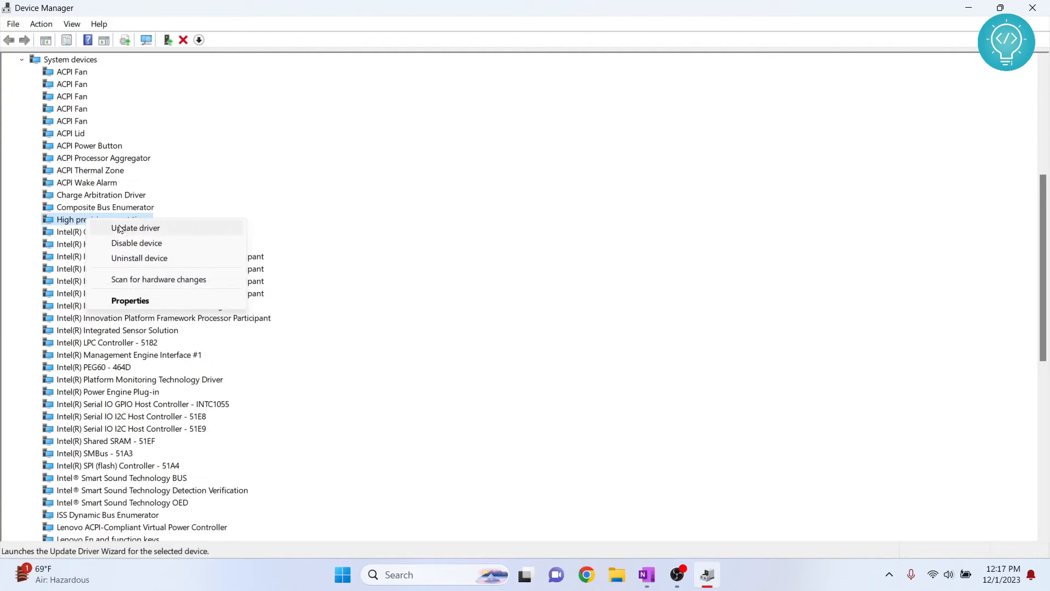
pyautogui.moveTo(137, 242)
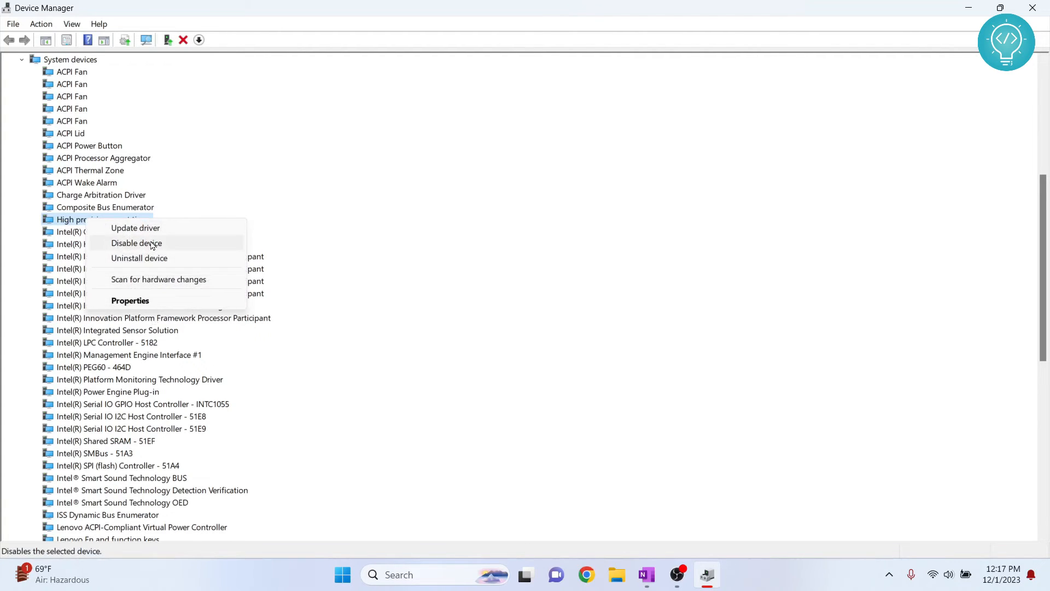
pyautogui.click(137, 243)
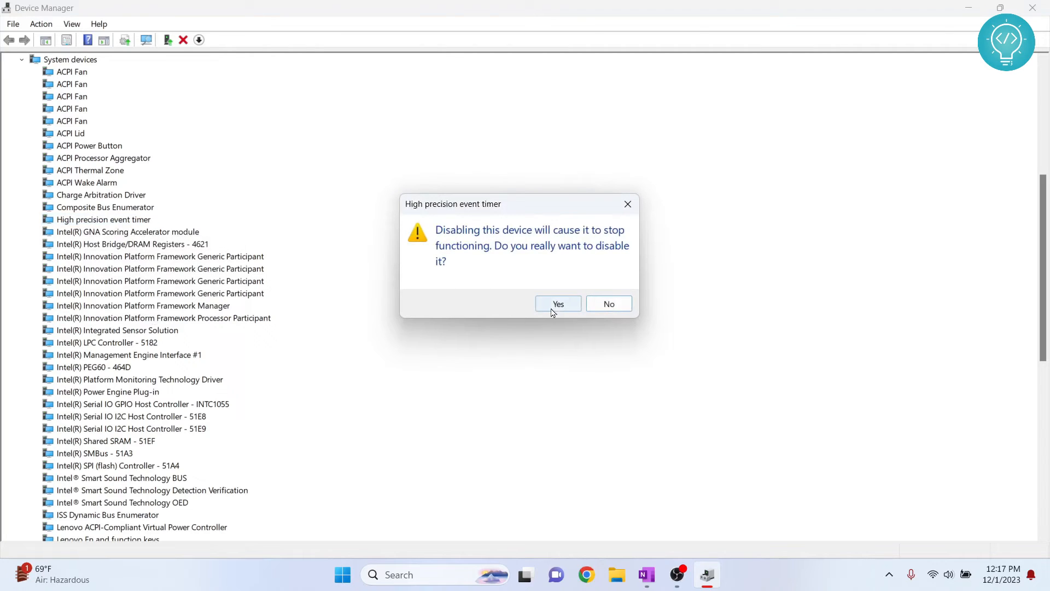
pyautogui.click(558, 303)
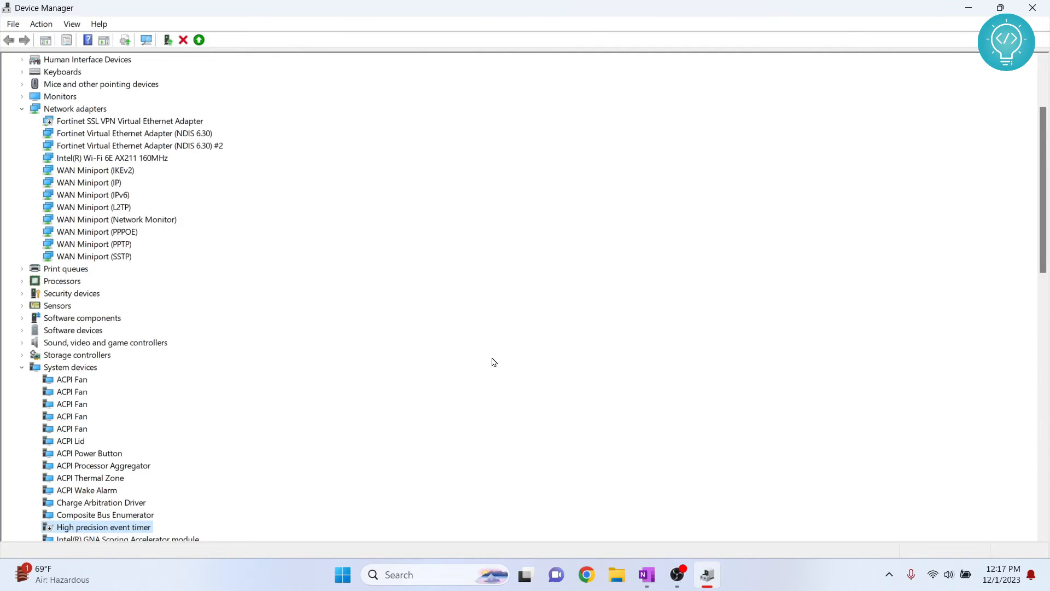
pyautogui.click(1031, 7)
pyautogui.write('de')
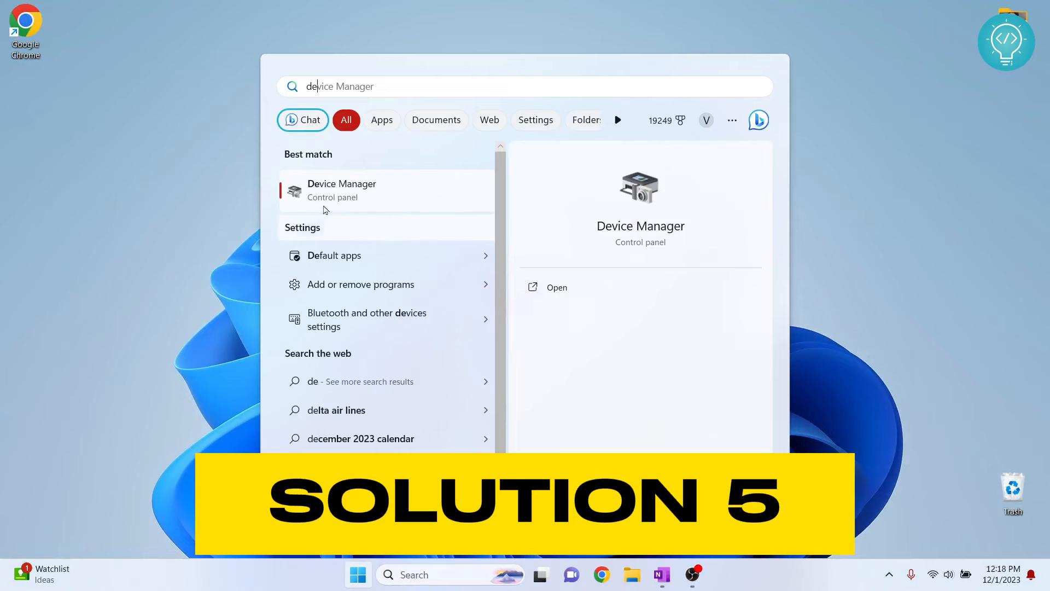
# Automatically search for Intel Wi-Fi 6E AX211 drivers and dismiss the best-driver-installed result.
pyautogui.click(341, 191)
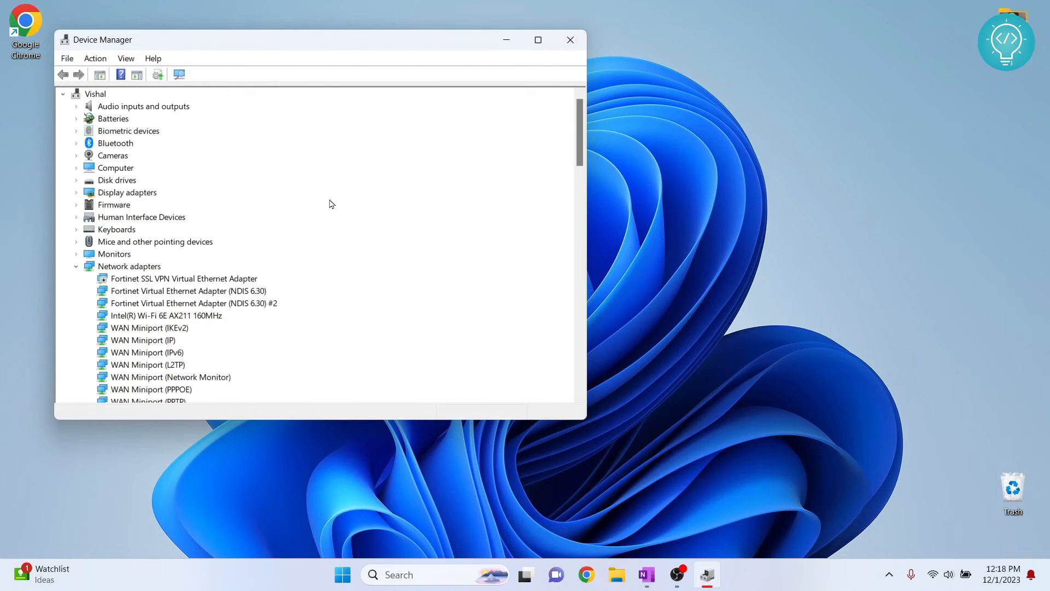
pyautogui.click(538, 39)
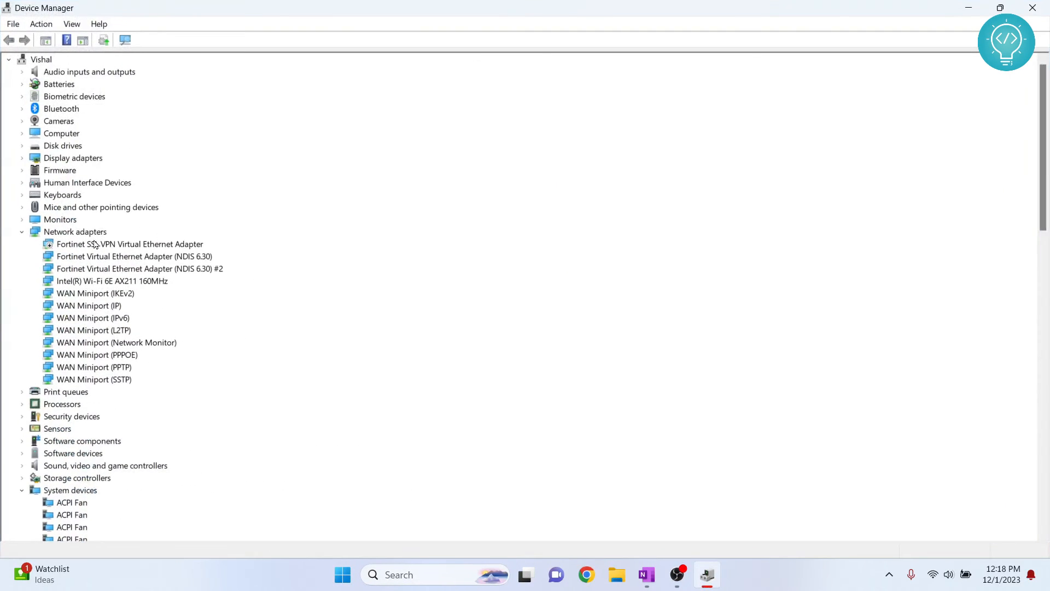
pyautogui.moveTo(83, 389)
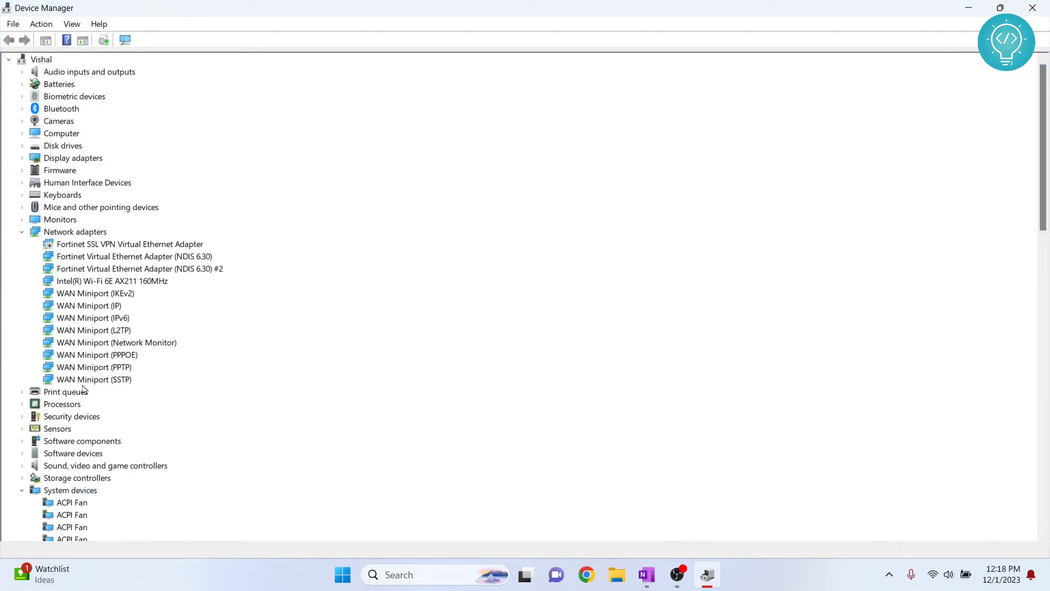
pyautogui.scroll(-3)
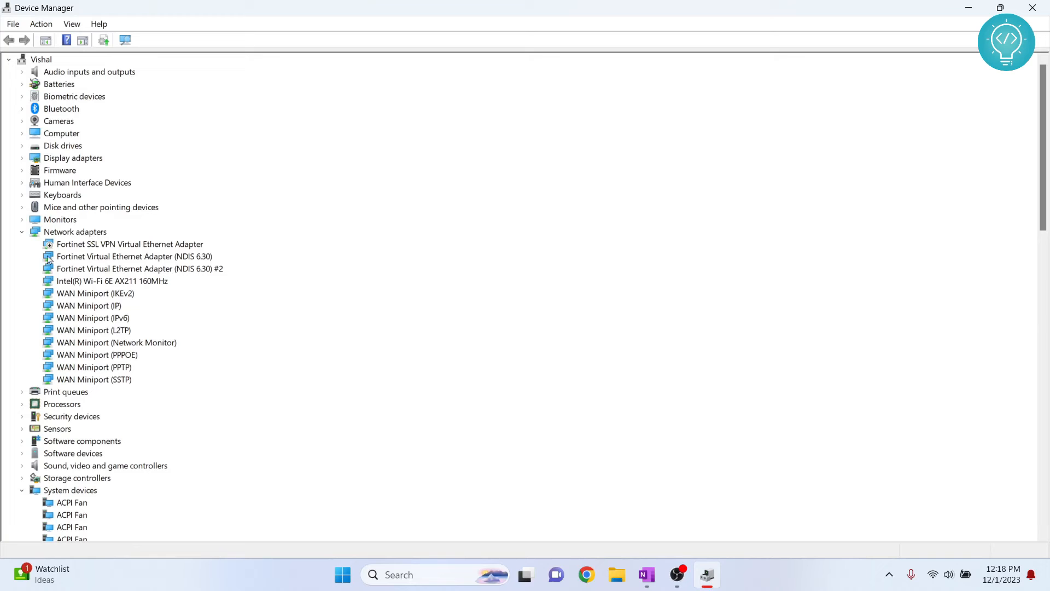
pyautogui.scroll(-3)
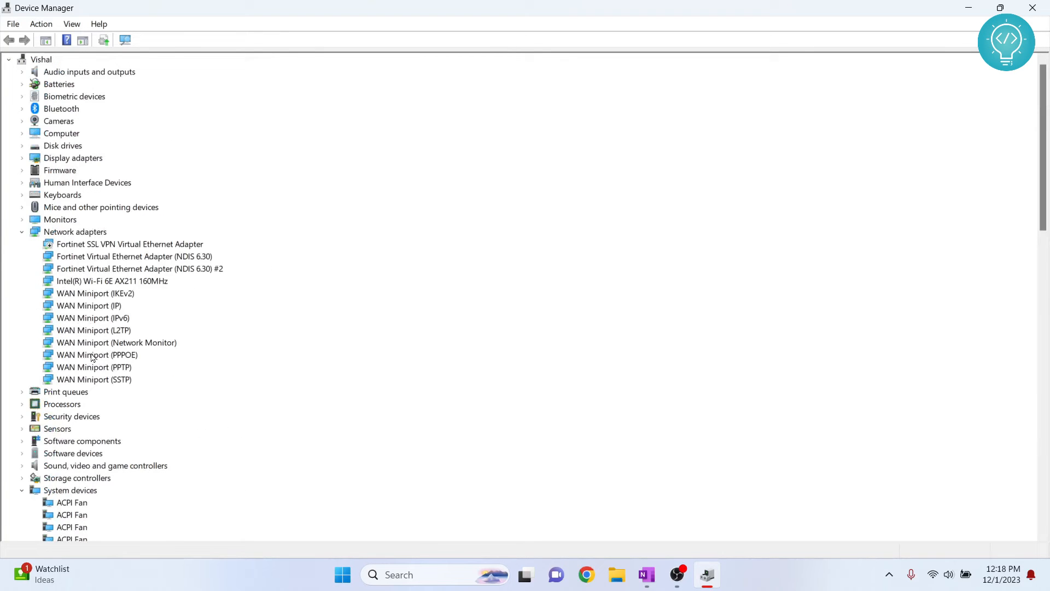
pyautogui.moveTo(108, 281)
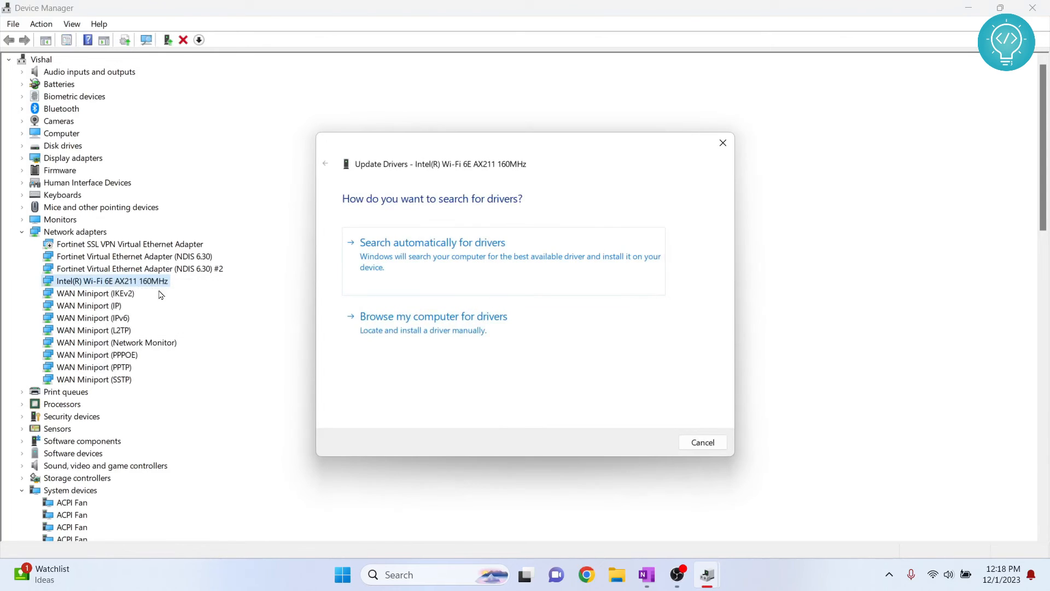
pyautogui.click(433, 242)
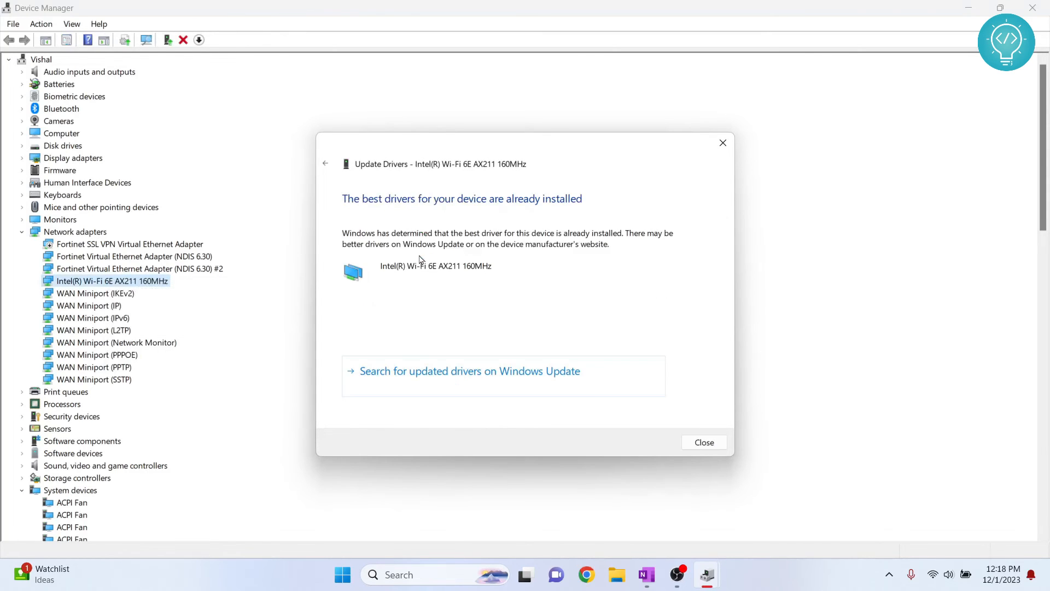
pyautogui.click(704, 442)
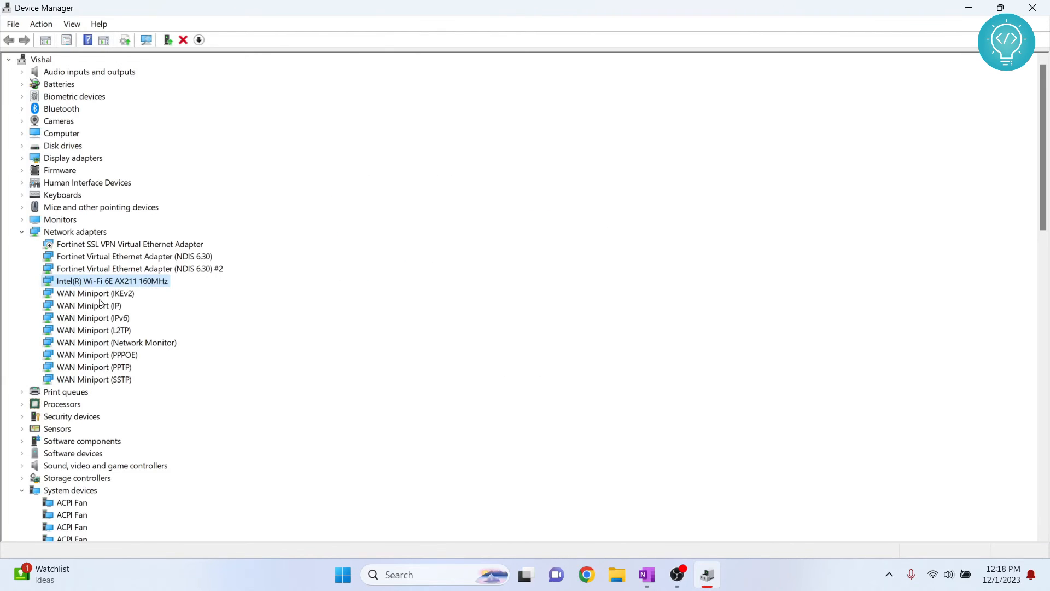
pyautogui.moveTo(95, 379)
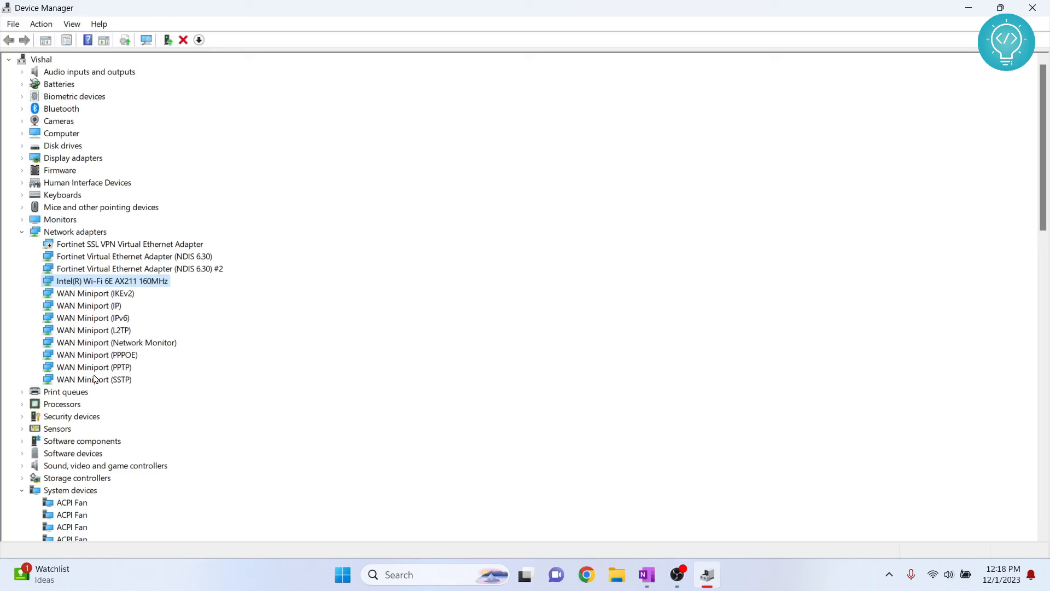
pyautogui.click(358, 575)
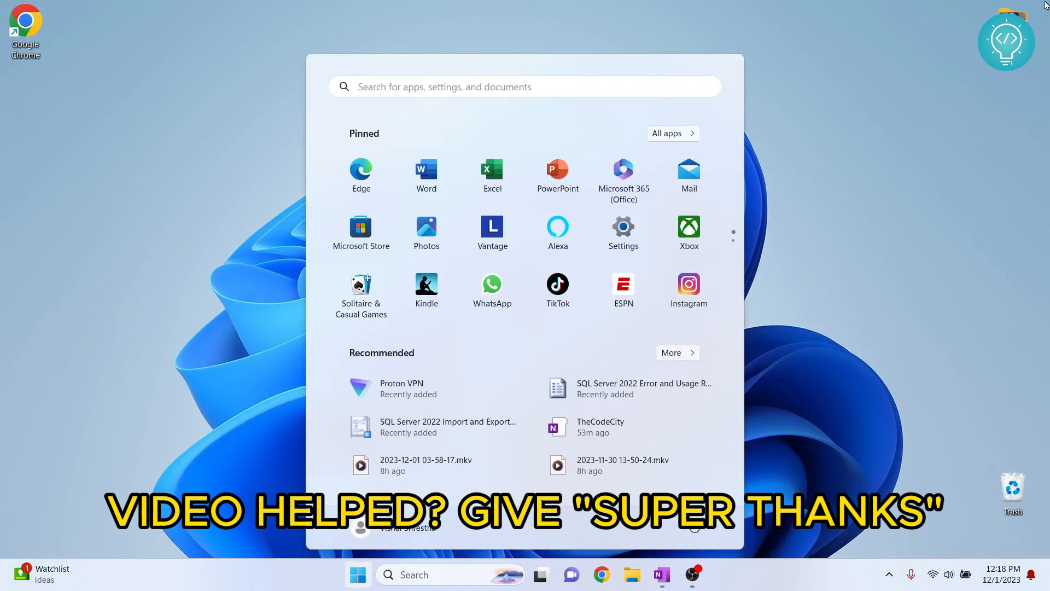
# Type 'updates' into the Start menu search.
pyautogui.write('updates')
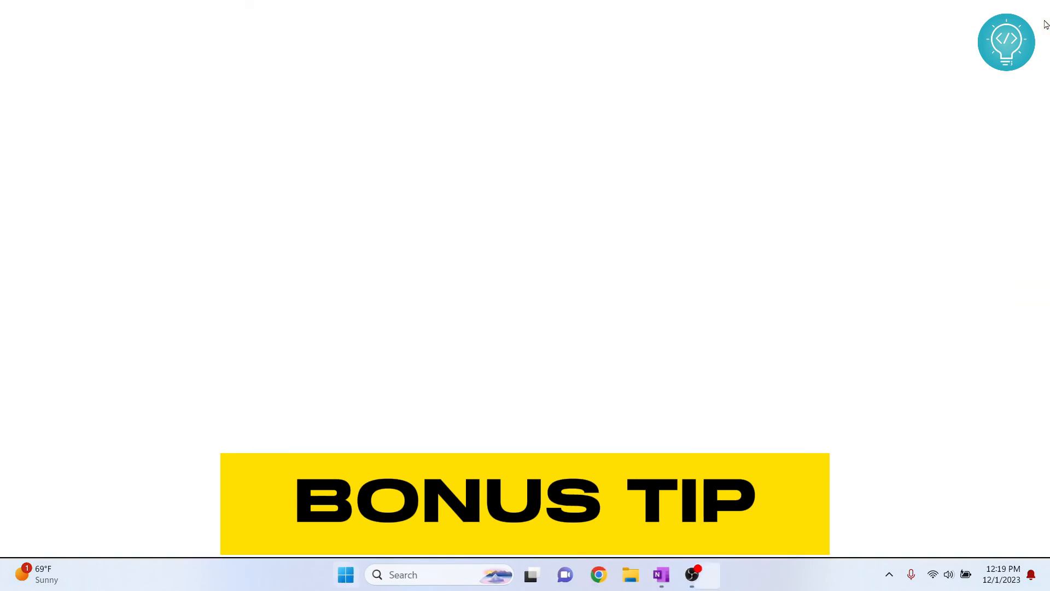
# Open IObit's Driver Booster 11 Free page from Edge's 'dri' suggestion and scroll through it.
pyautogui.write('dri')
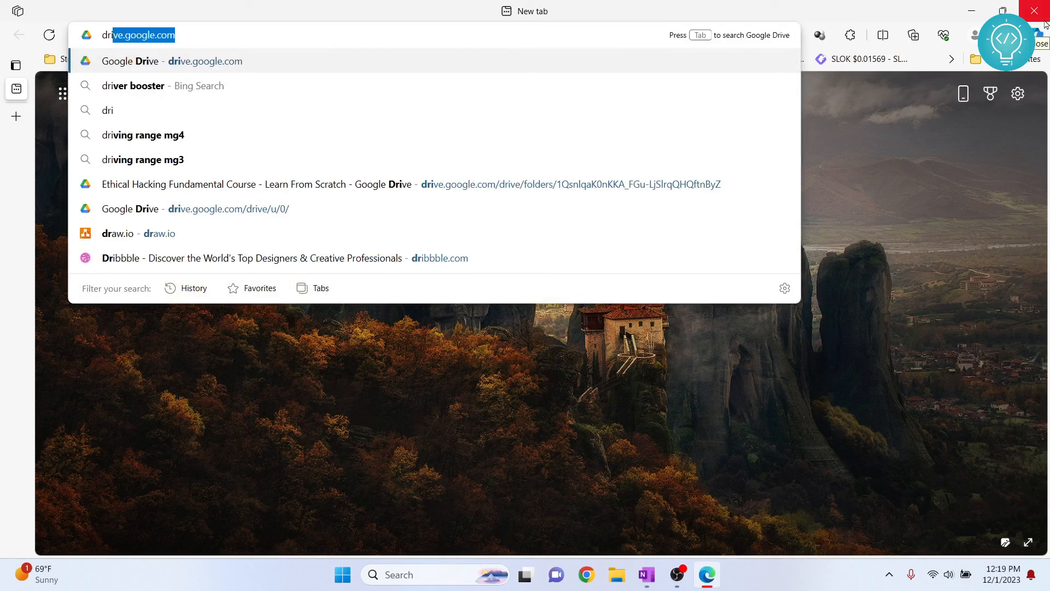
pyautogui.click(162, 86)
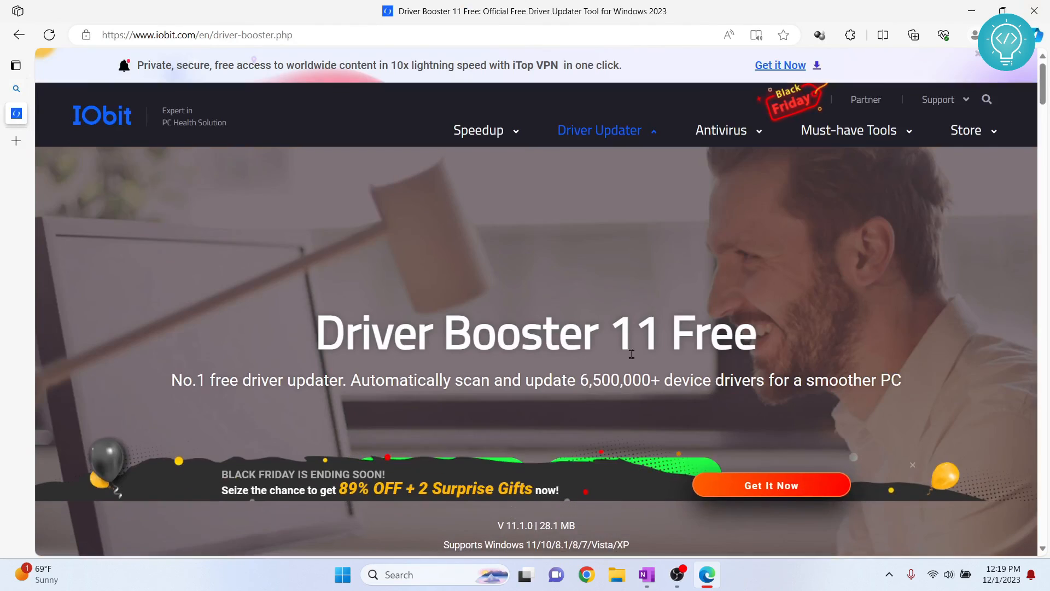
pyautogui.scroll(-3)
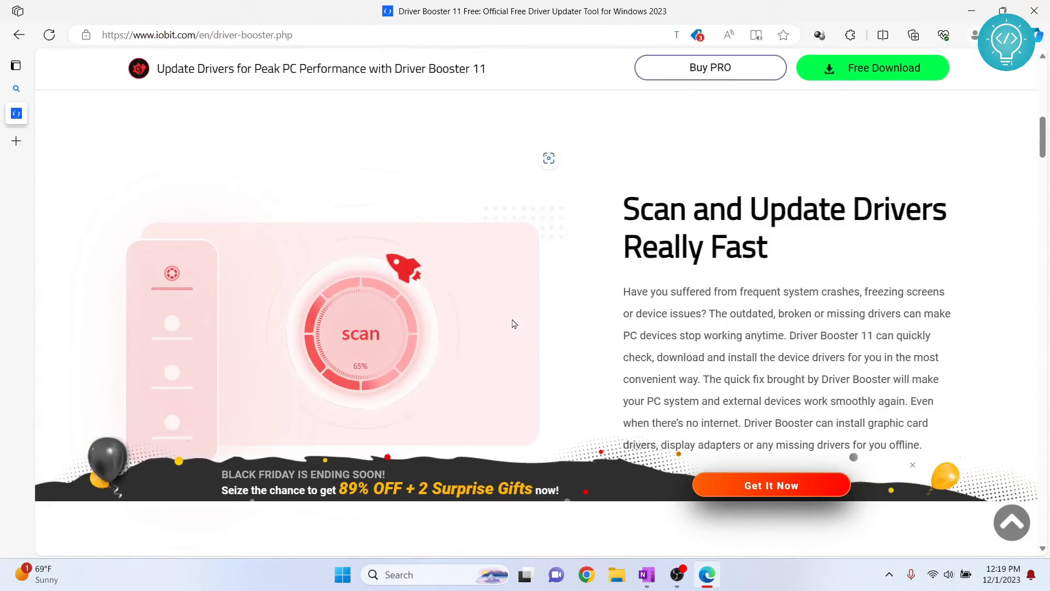
pyautogui.scroll(-3)
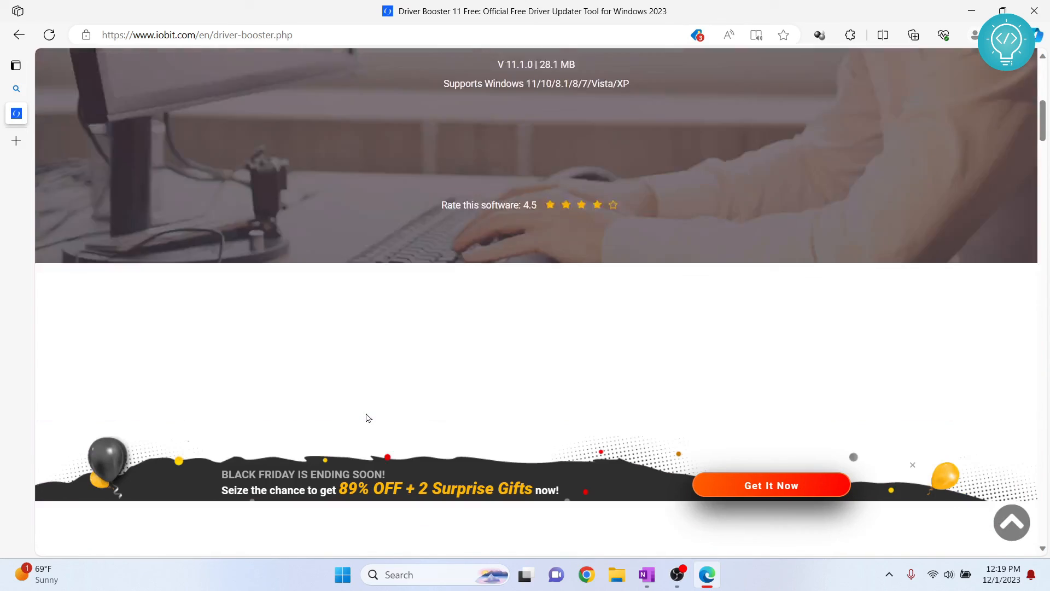
pyautogui.scroll(-3)
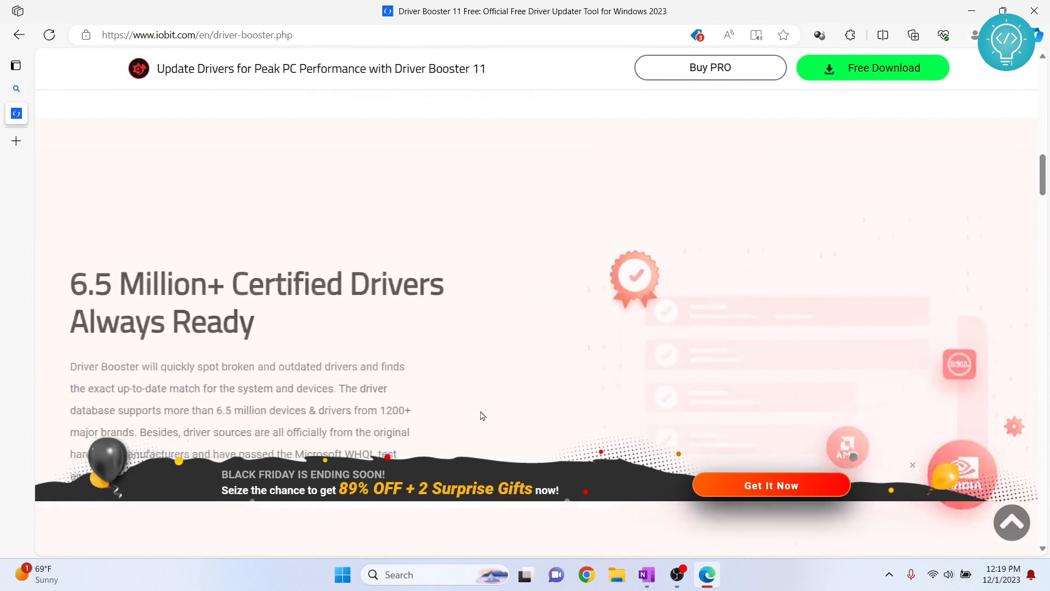
pyautogui.scroll(-3)
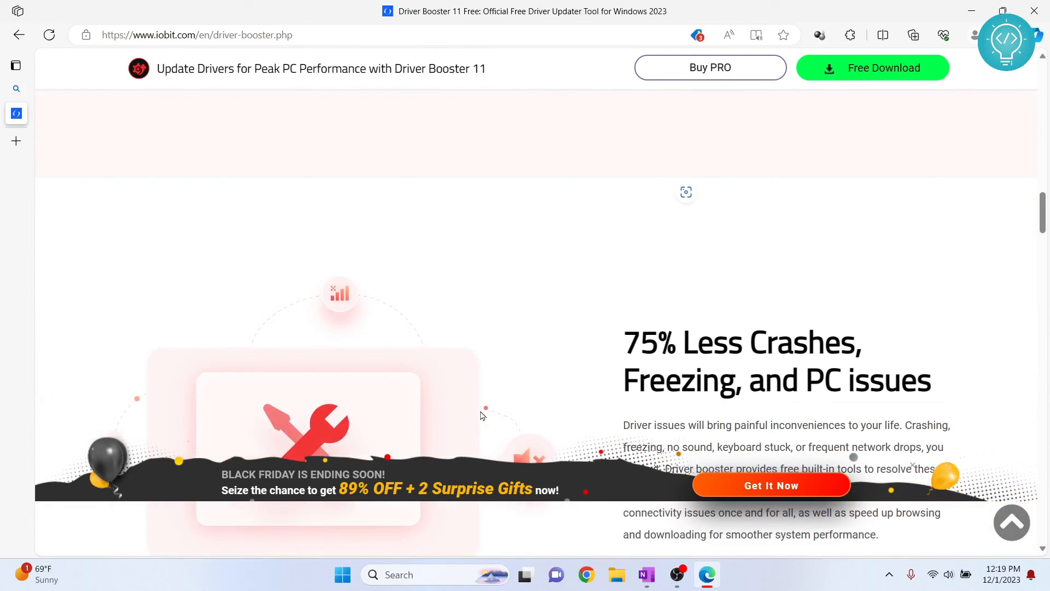